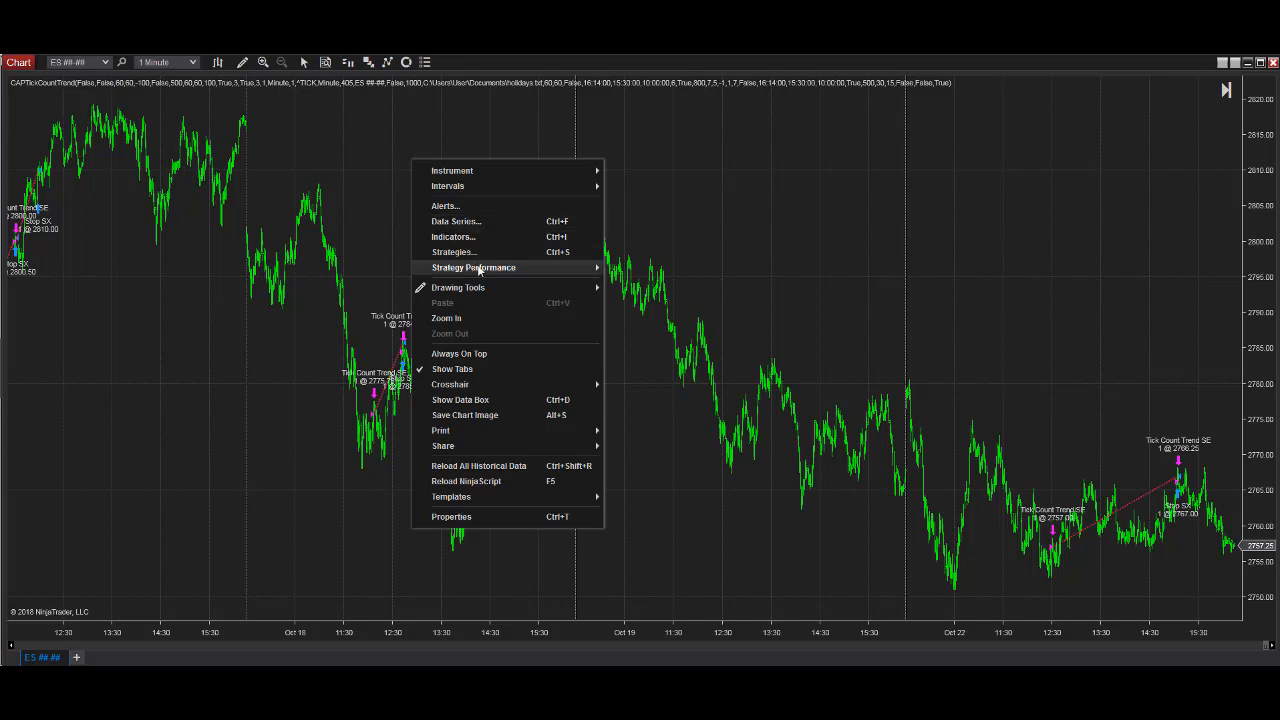
mouse_move(472, 268)
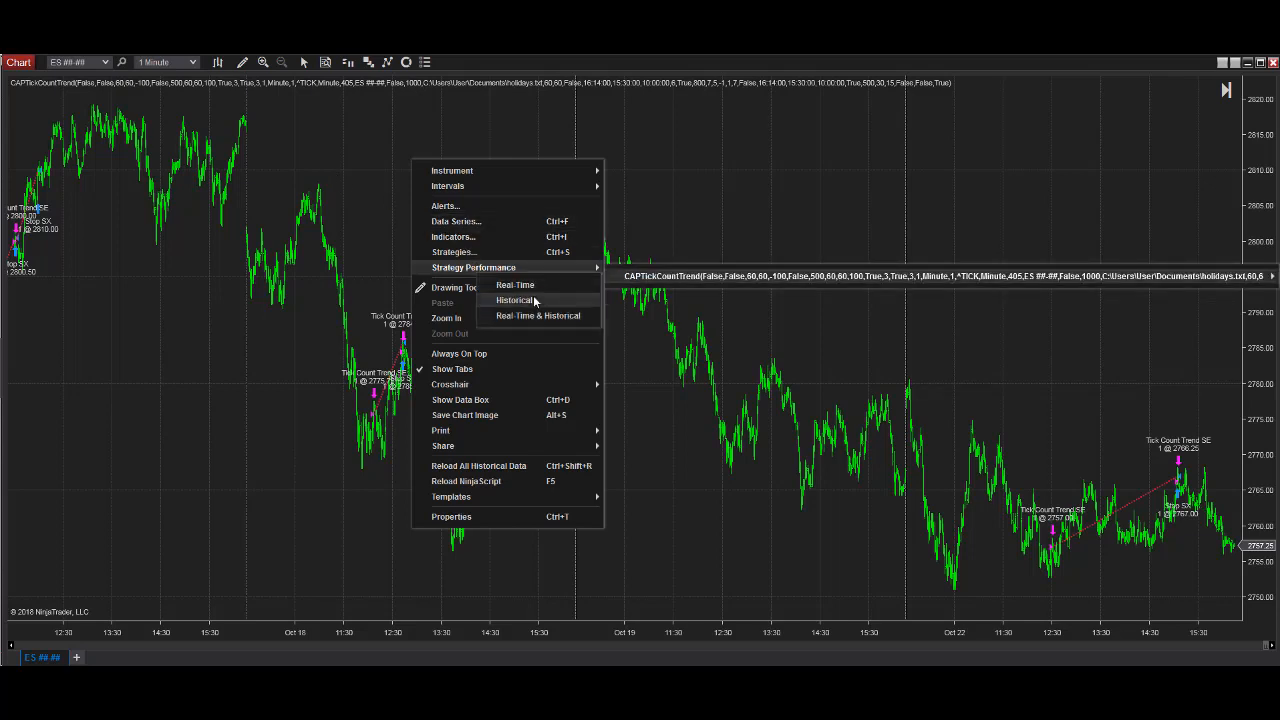
Show the historical Strategy Performance summary for the strategy on the ES chart.
left_click(514, 300)
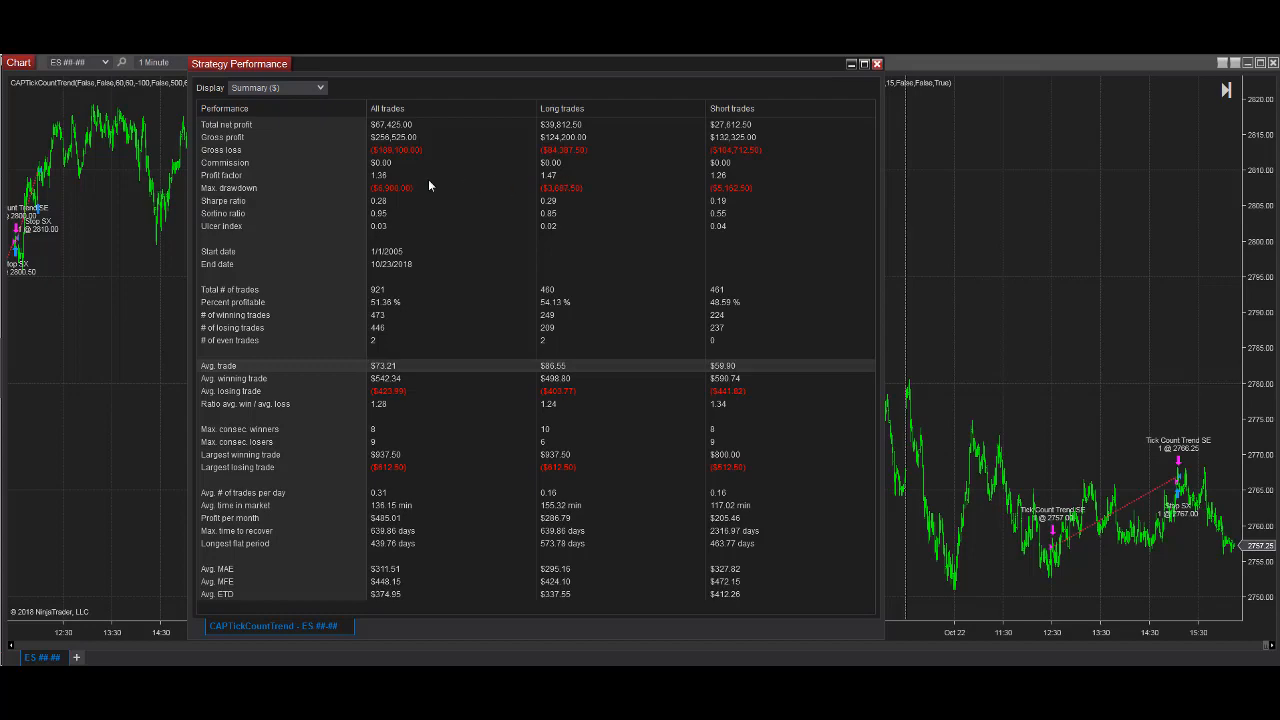
mouse_move(288, 104)
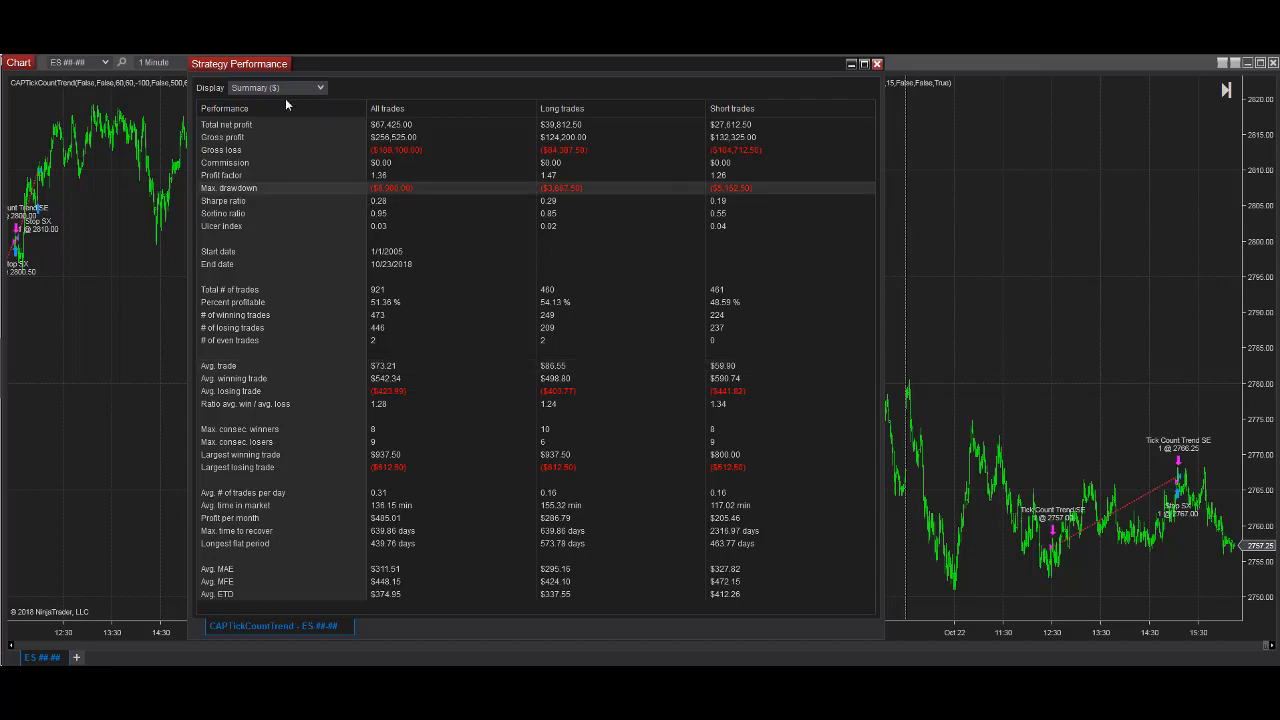
Switch Strategy Performance to the Analysis display grouped by Years.
left_click(276, 88)
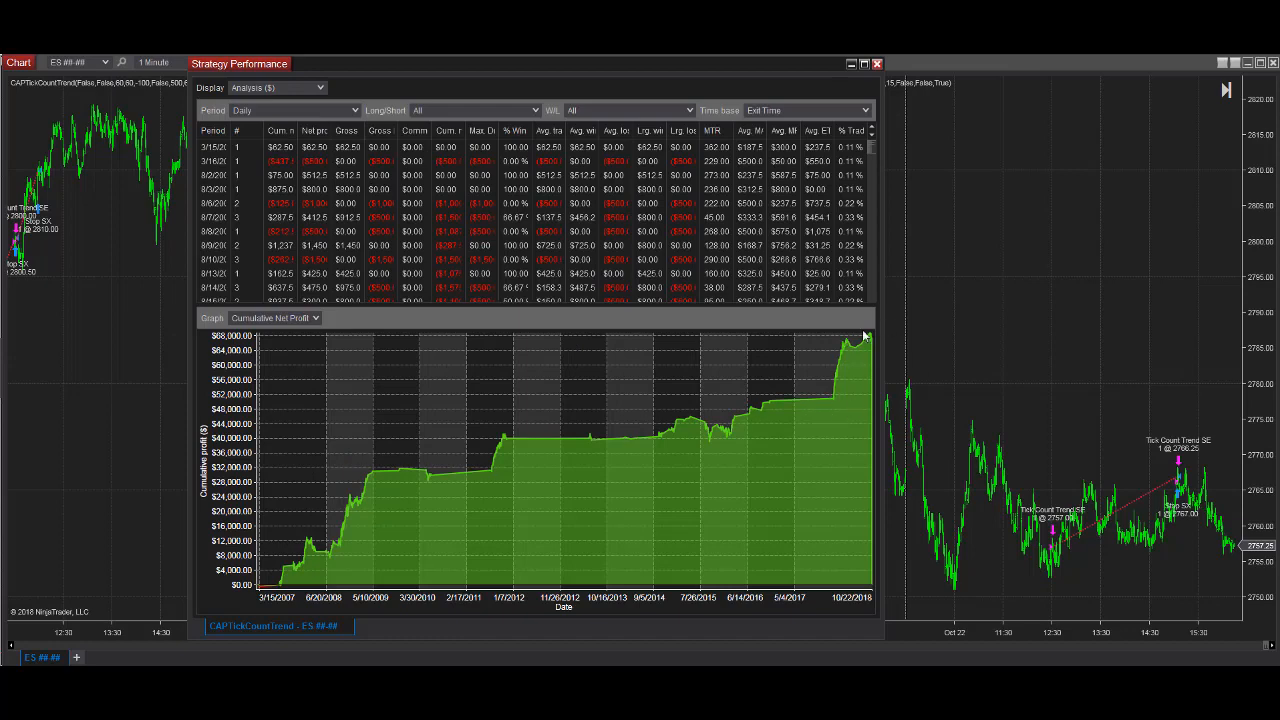
left_click(296, 110)
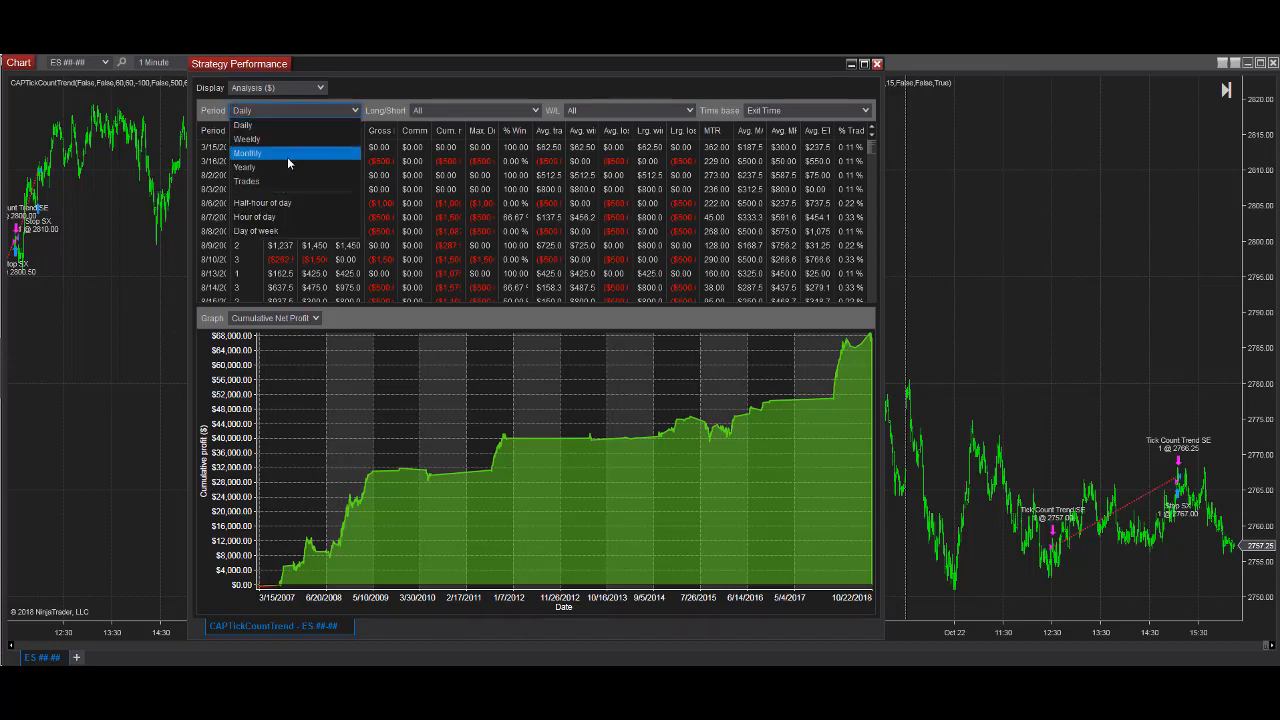
left_click(244, 166)
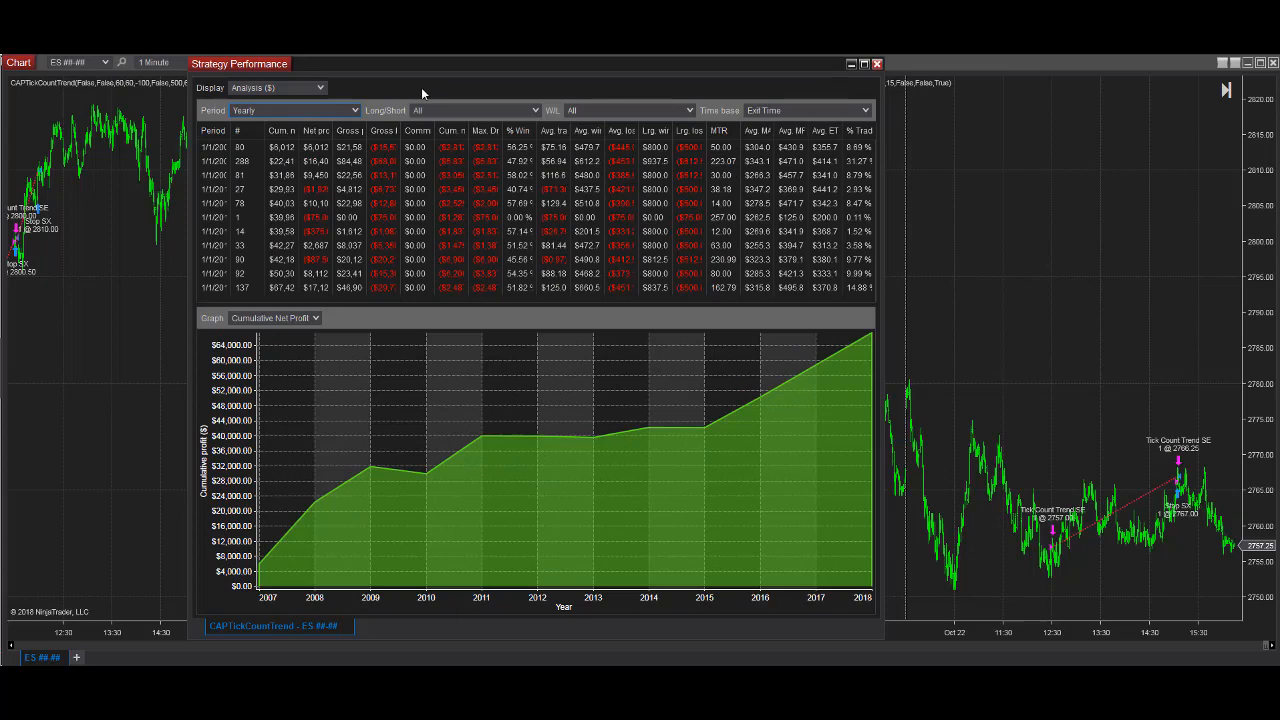
mouse_move(428, 68)
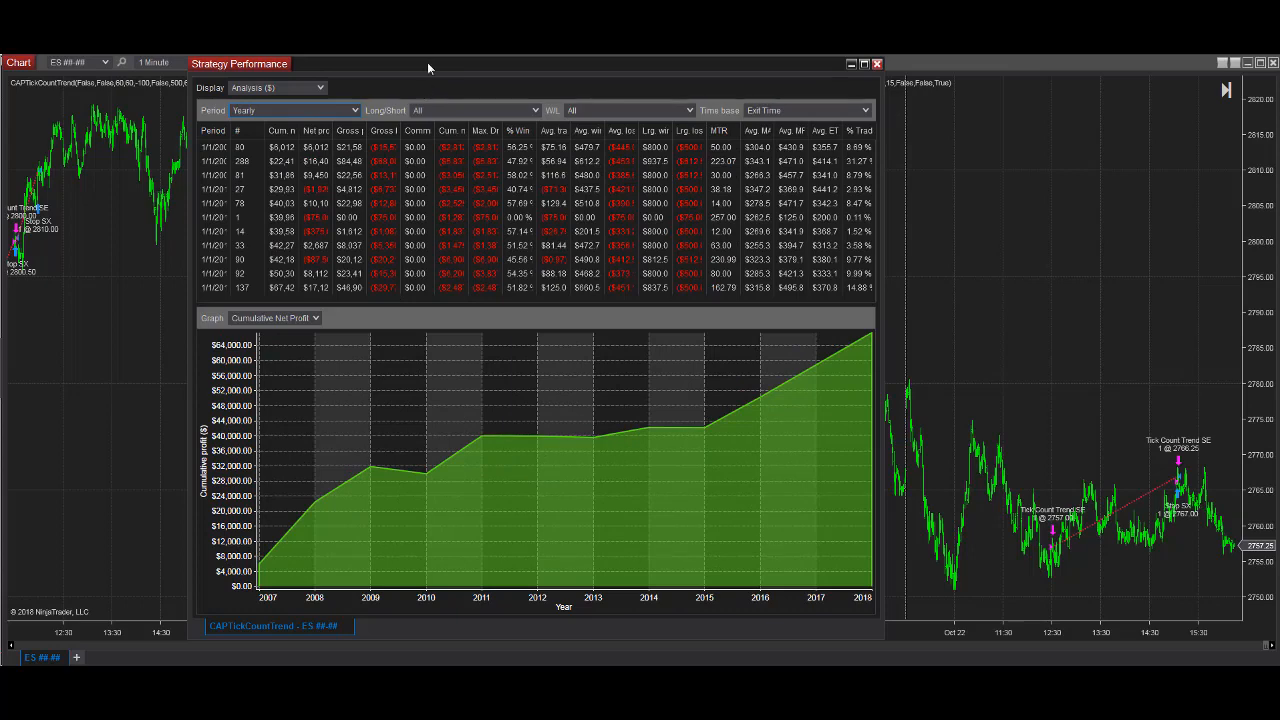
left_click(864, 62)
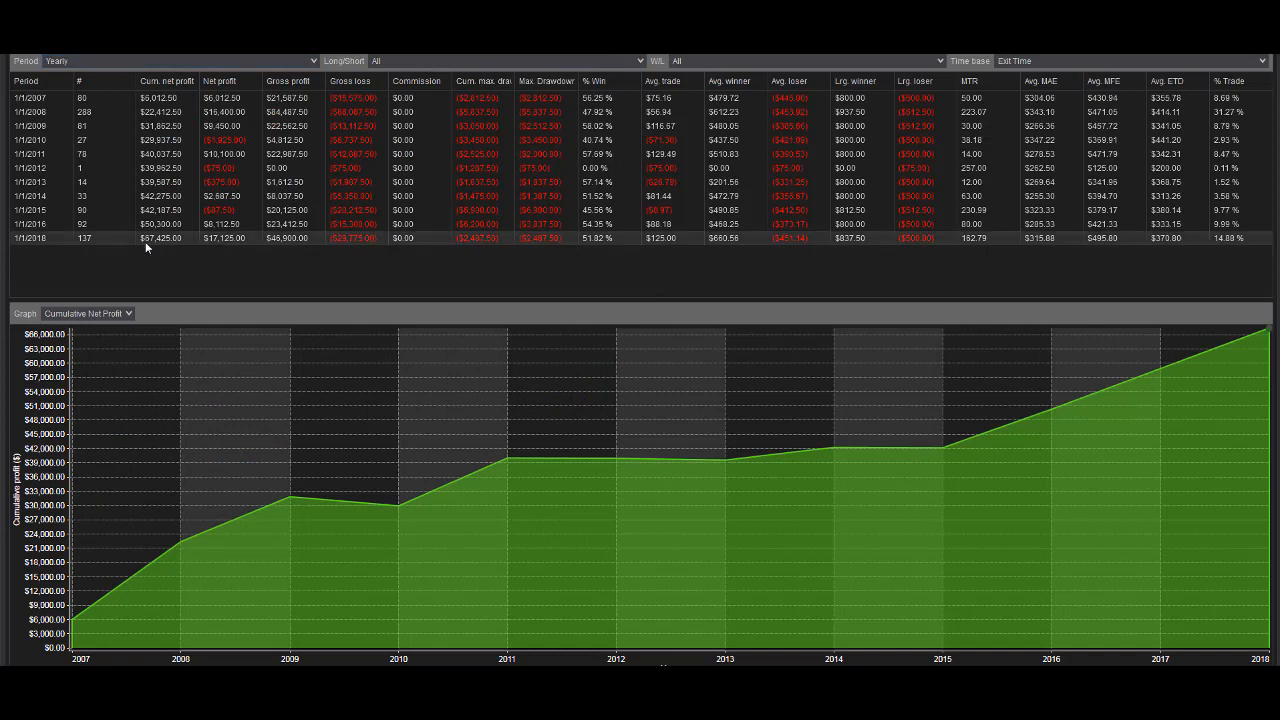
mouse_move(388, 250)
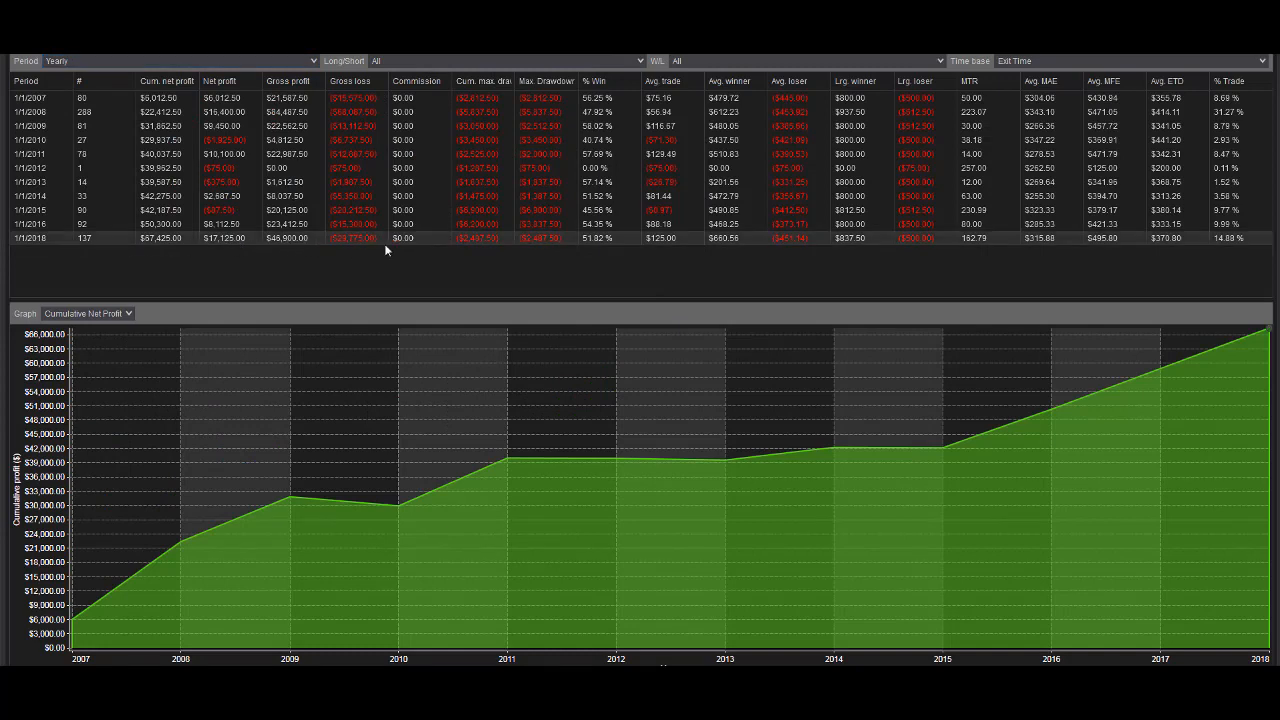
mouse_move(660, 244)
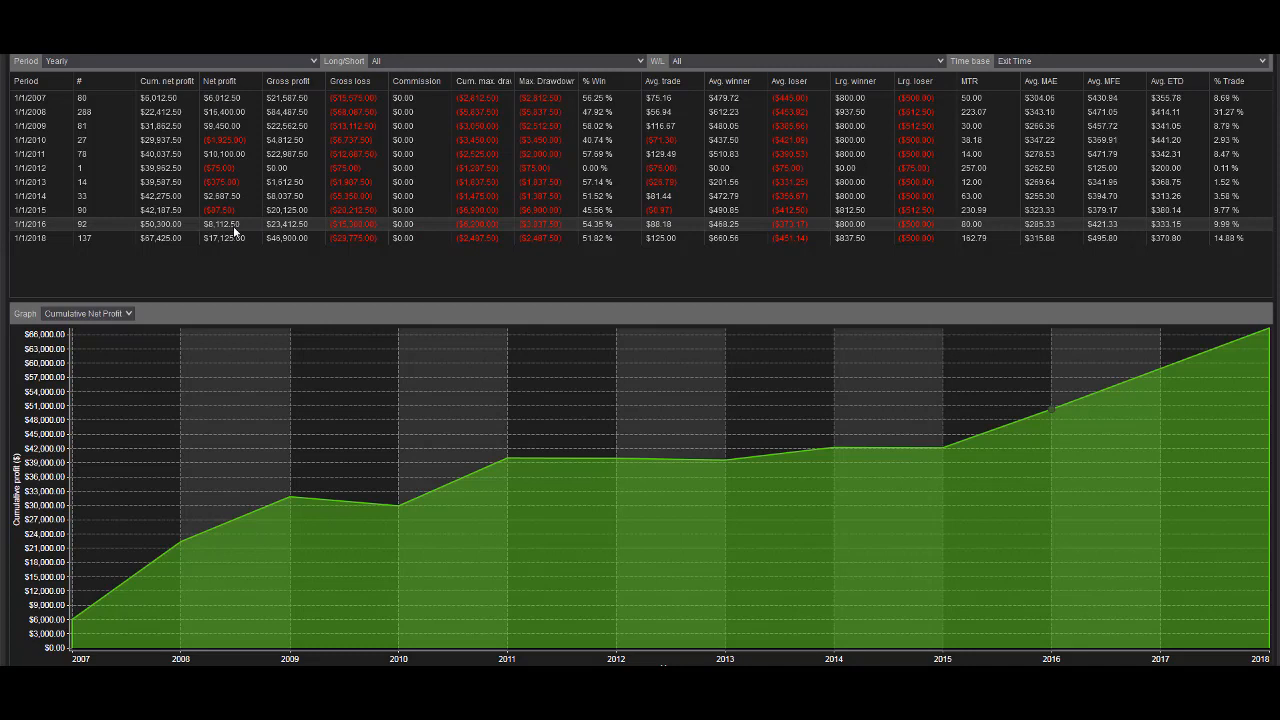
mouse_move(236, 228)
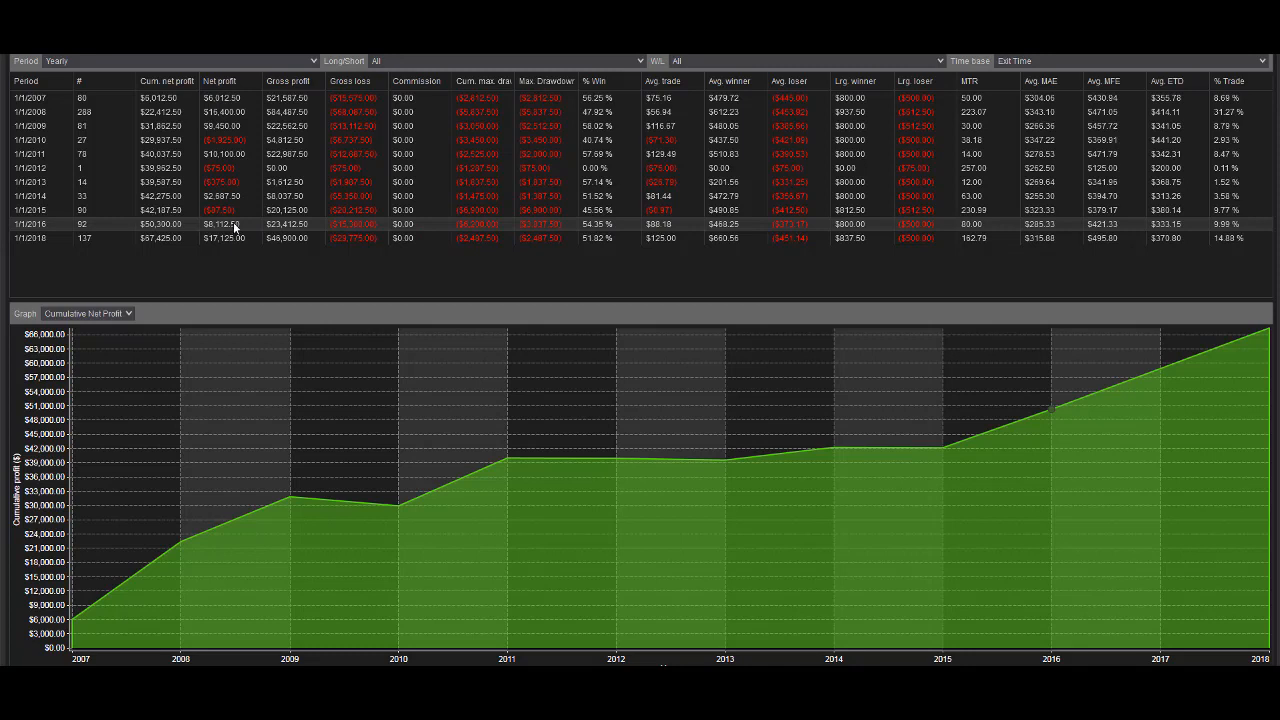
mouse_move(236, 218)
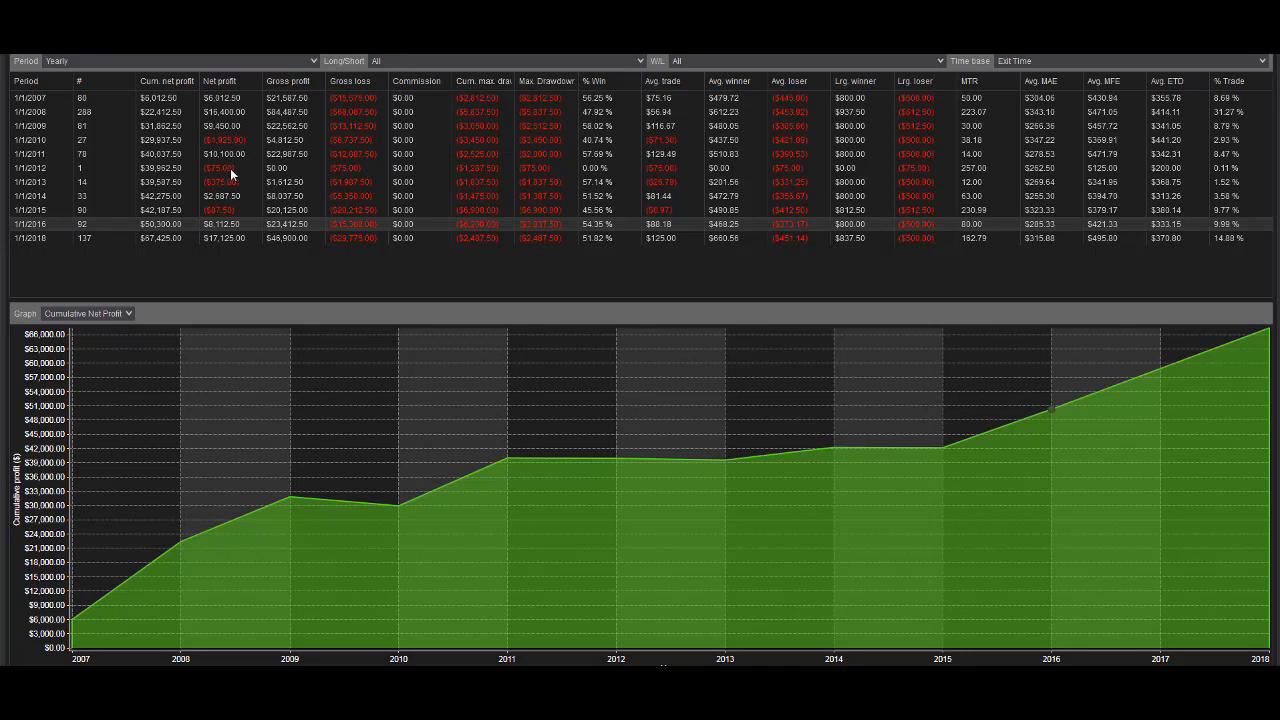
mouse_move(40, 248)
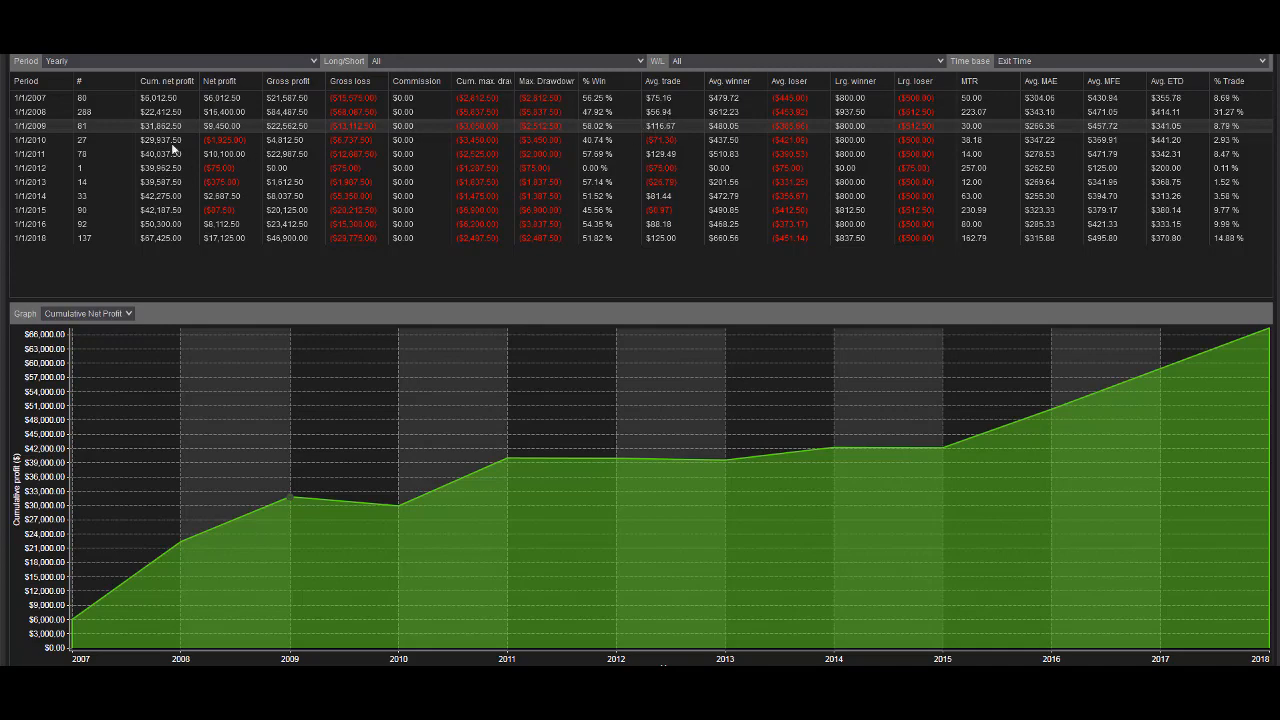
mouse_move(172, 148)
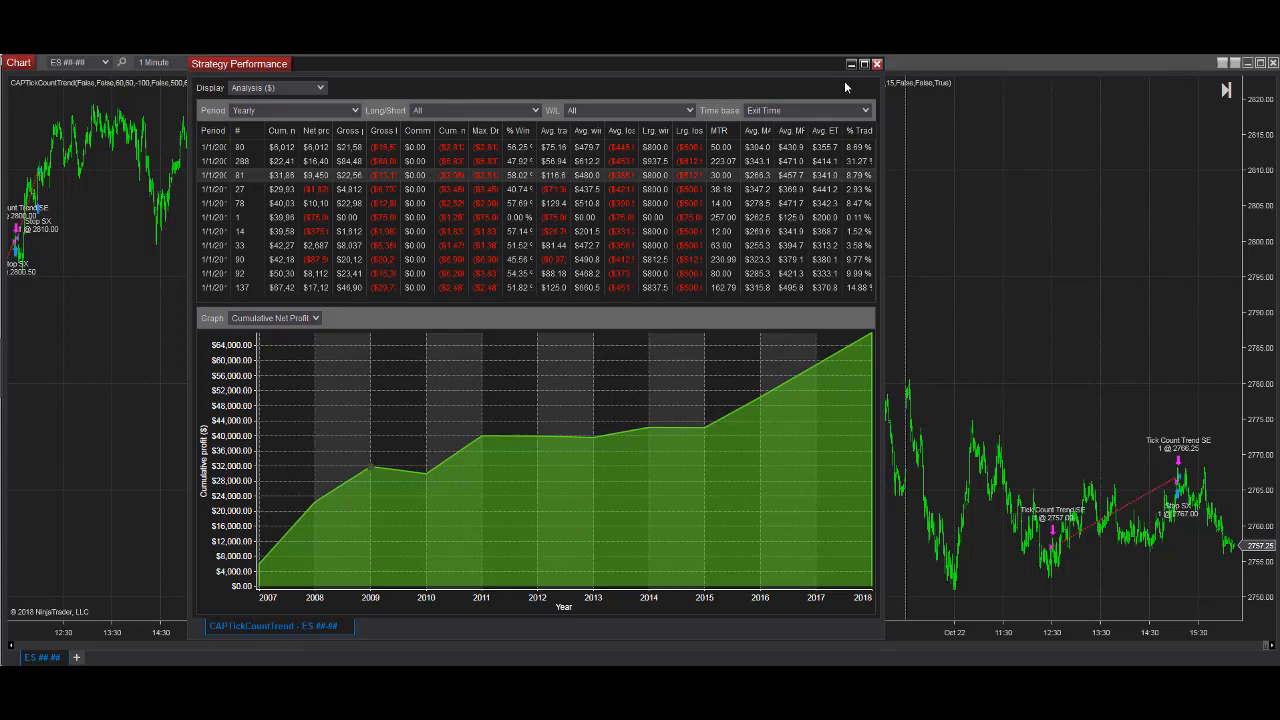
Close the performance report and return to the Tick Count Trend strategy's properties.
left_click(876, 62)
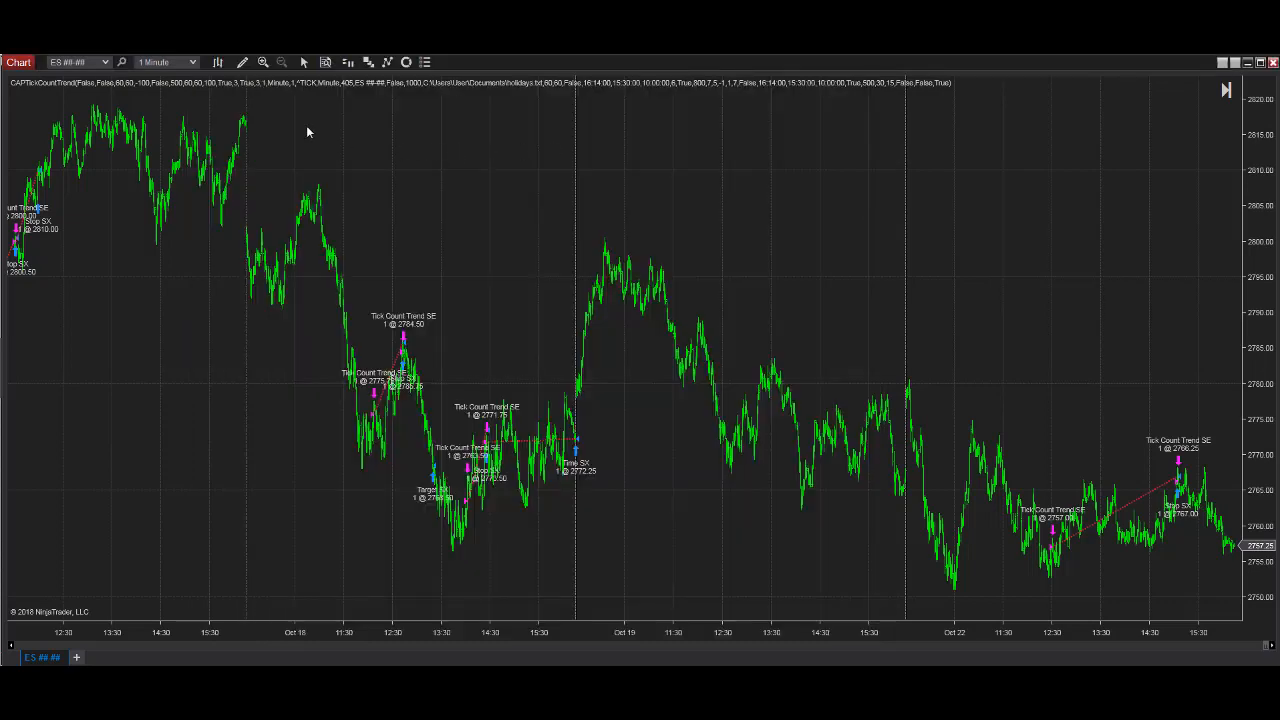
mouse_move(370, 224)
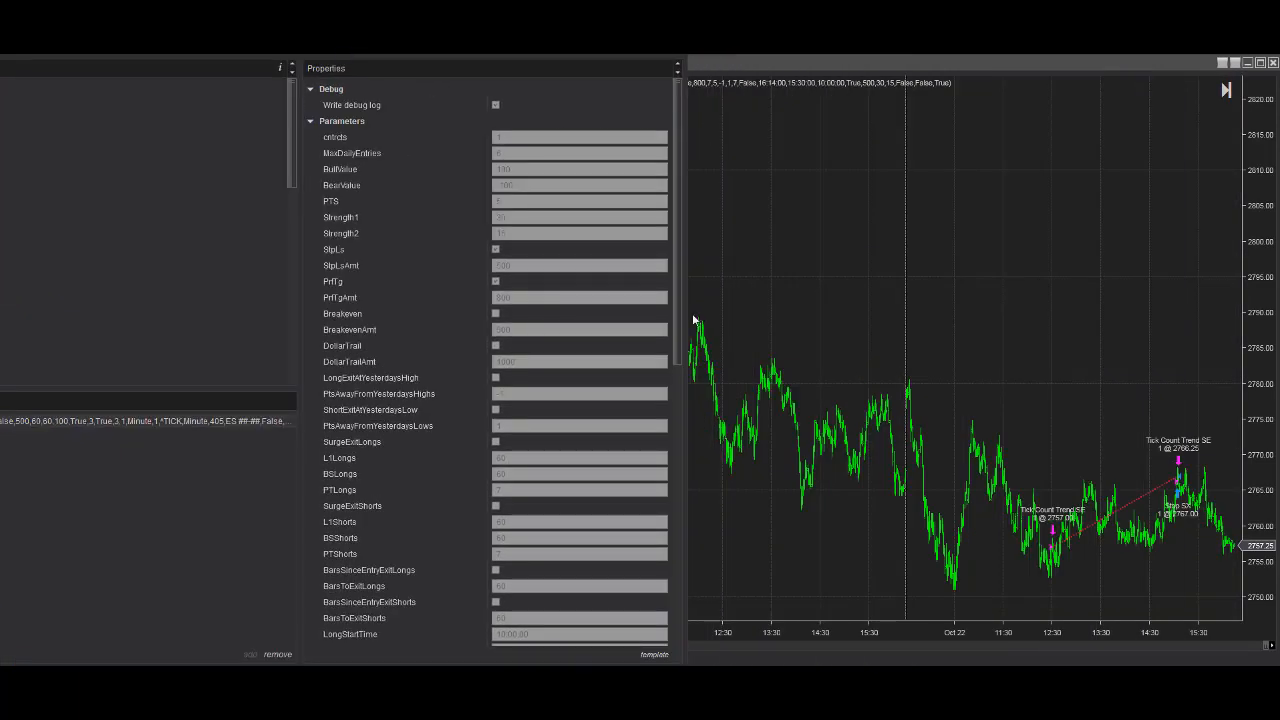
scroll("down", 3)
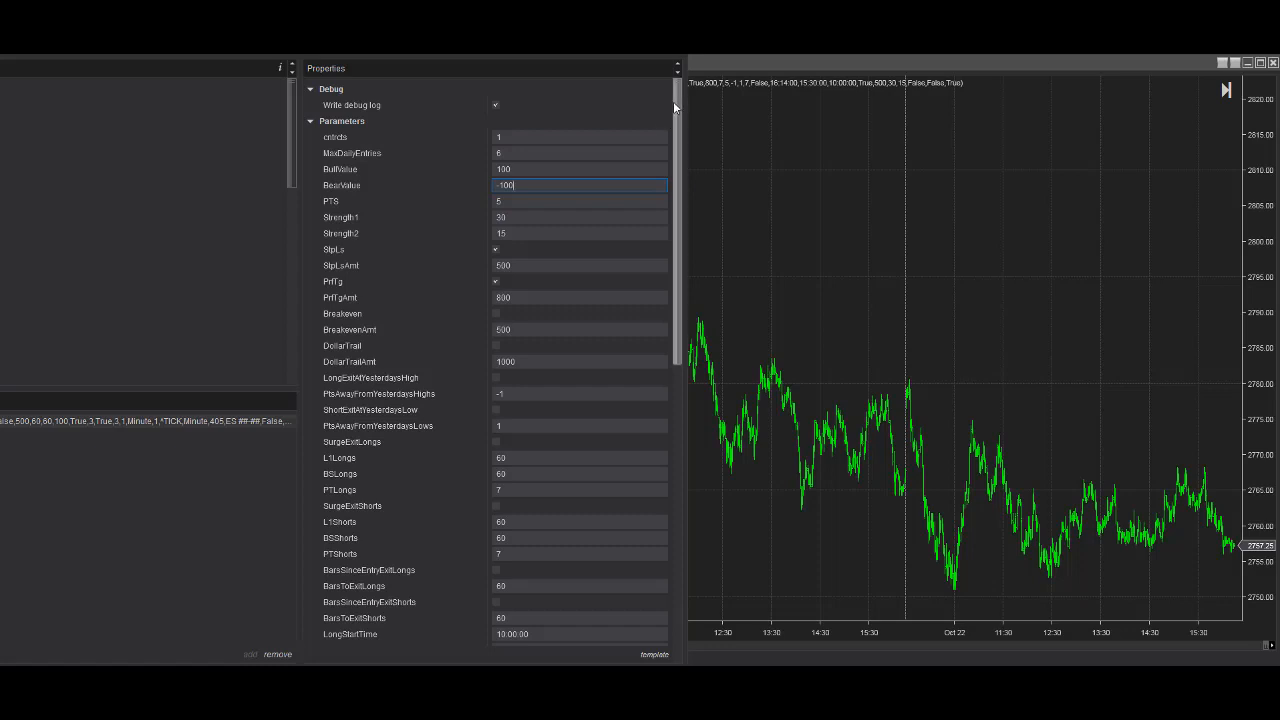
Review the bull value, daily entries, strength, stop loss and profit target parameters.
left_click(580, 168)
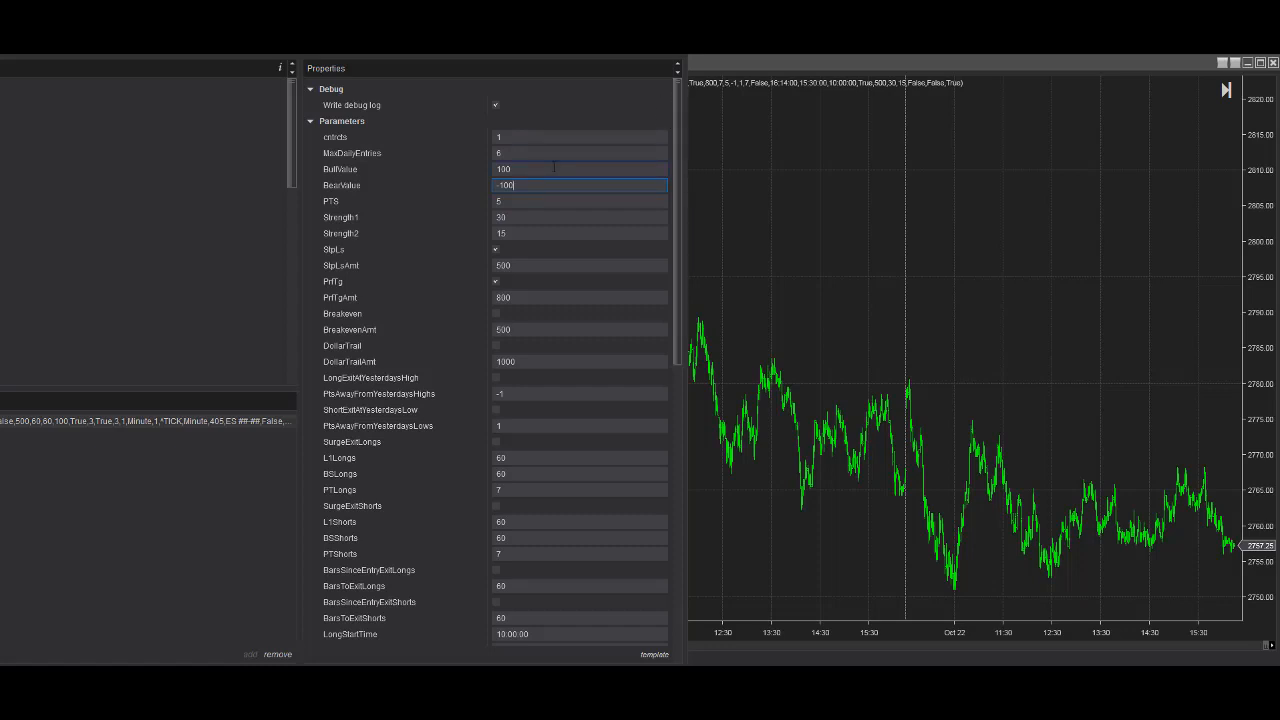
left_click(580, 152)
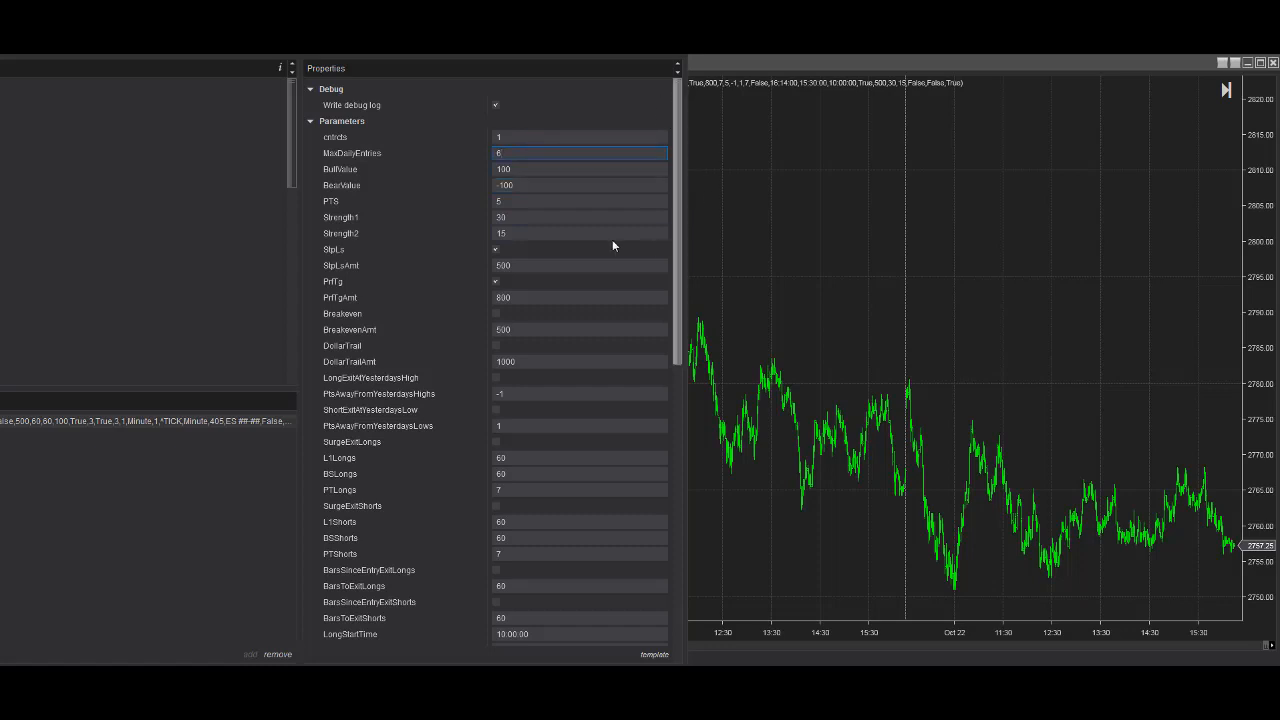
left_click(580, 216)
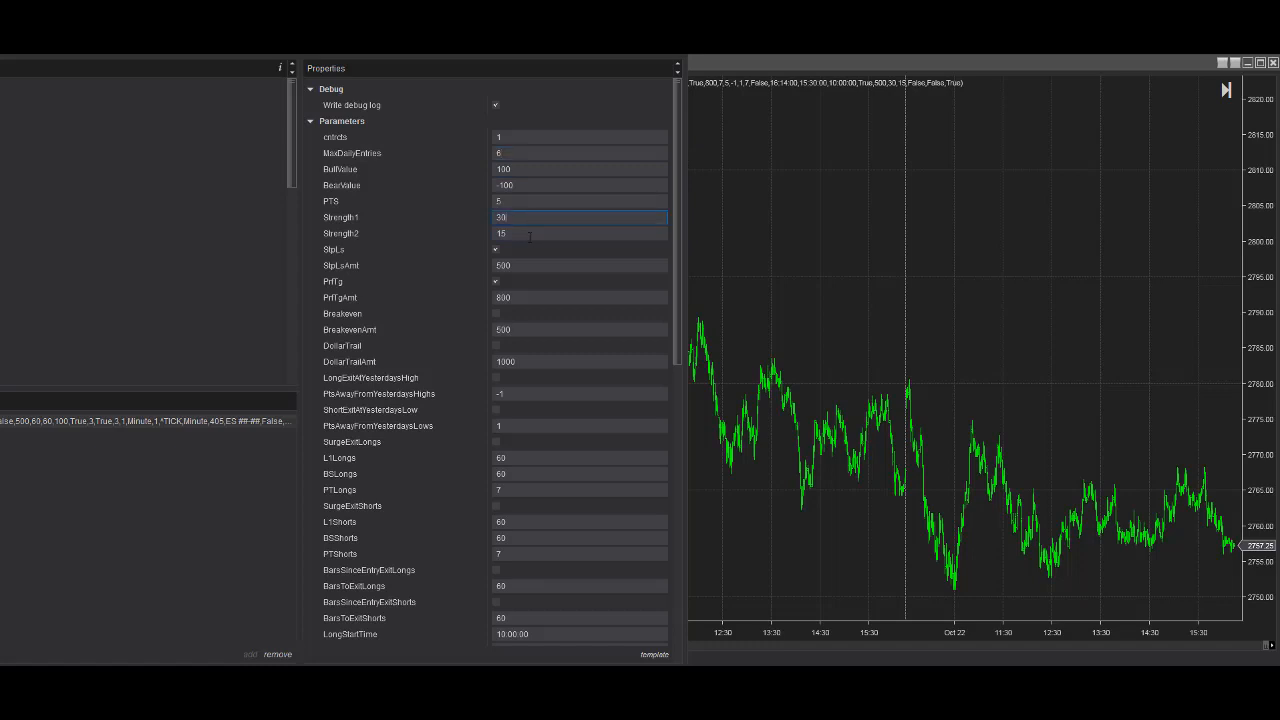
left_click(580, 264)
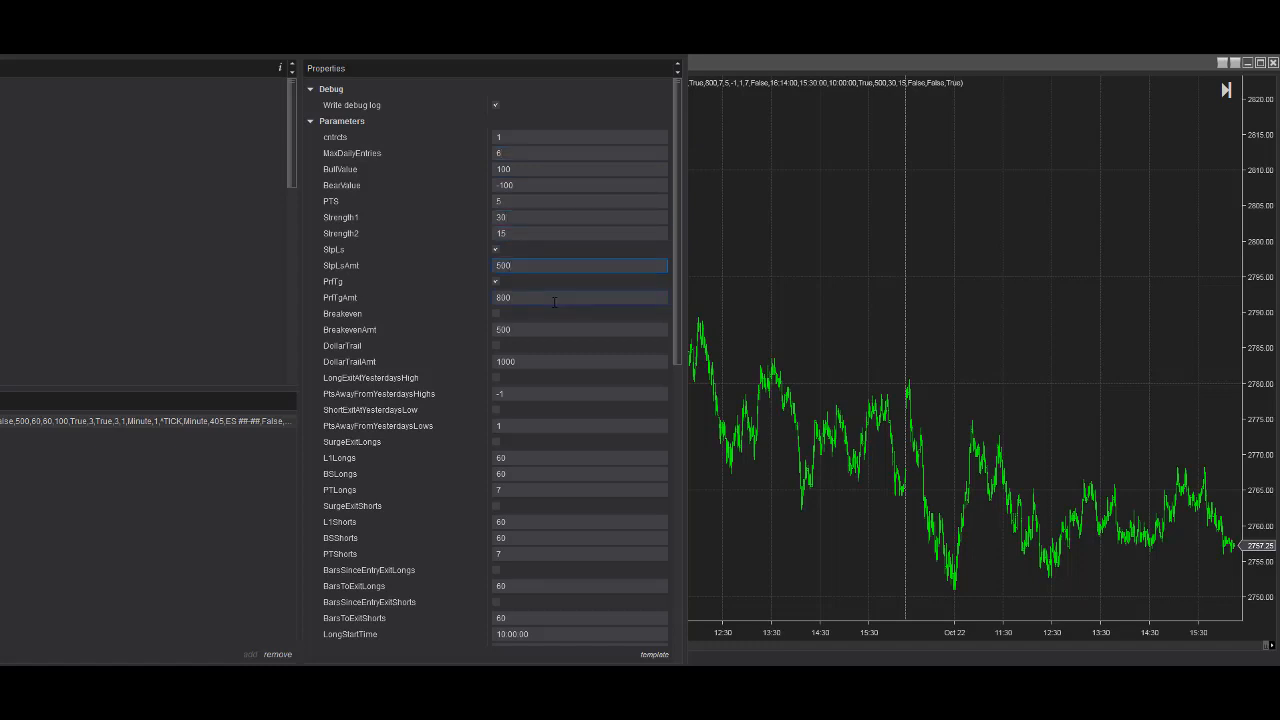
left_click(580, 296)
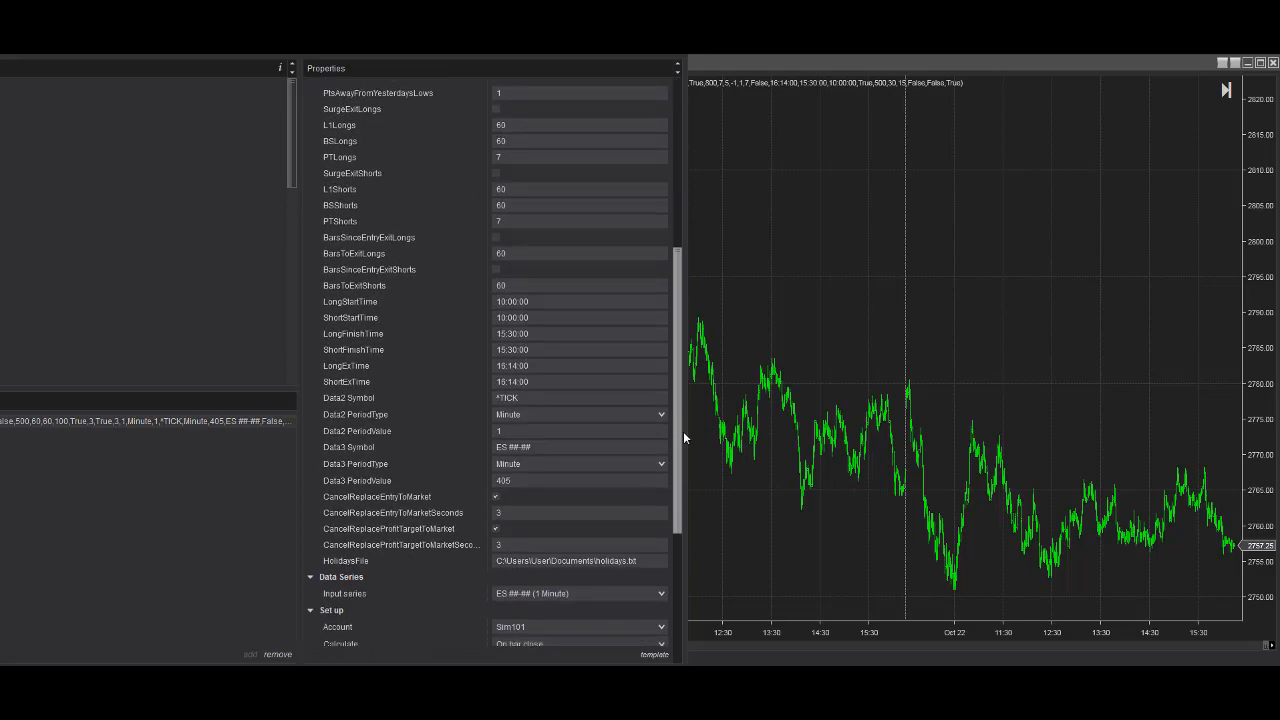
scroll("down", 3)
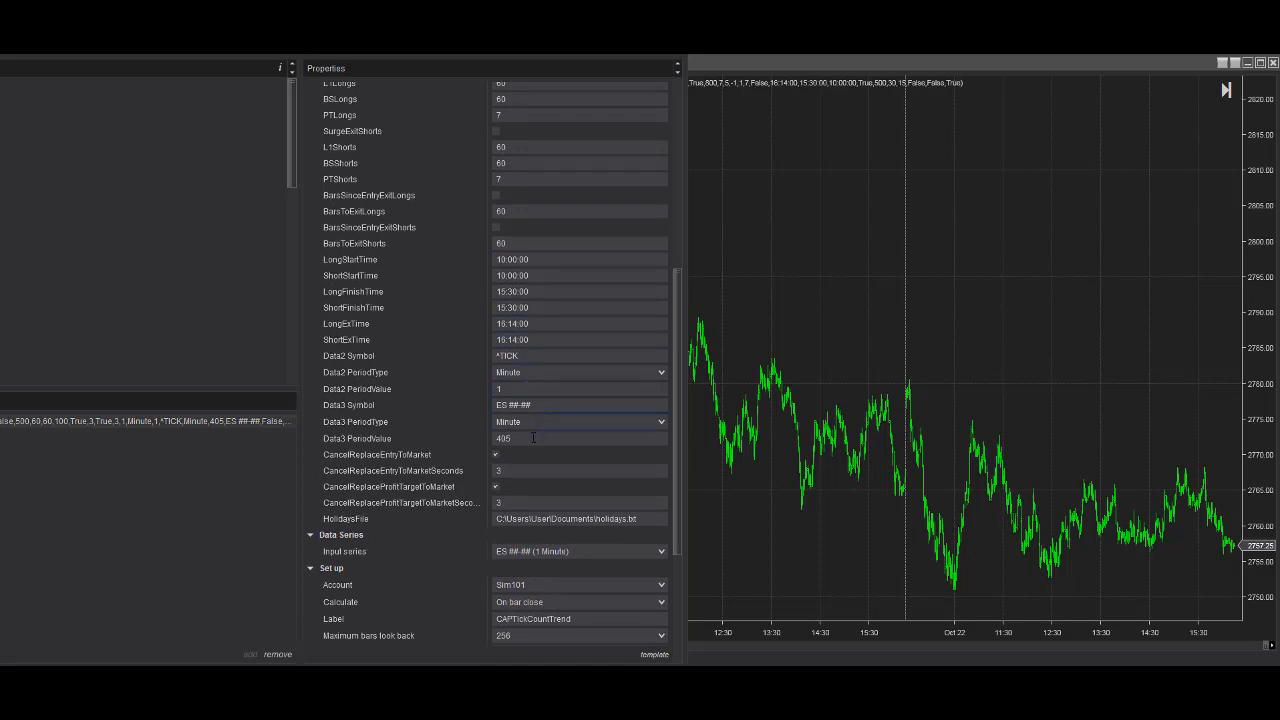
left_click(580, 438)
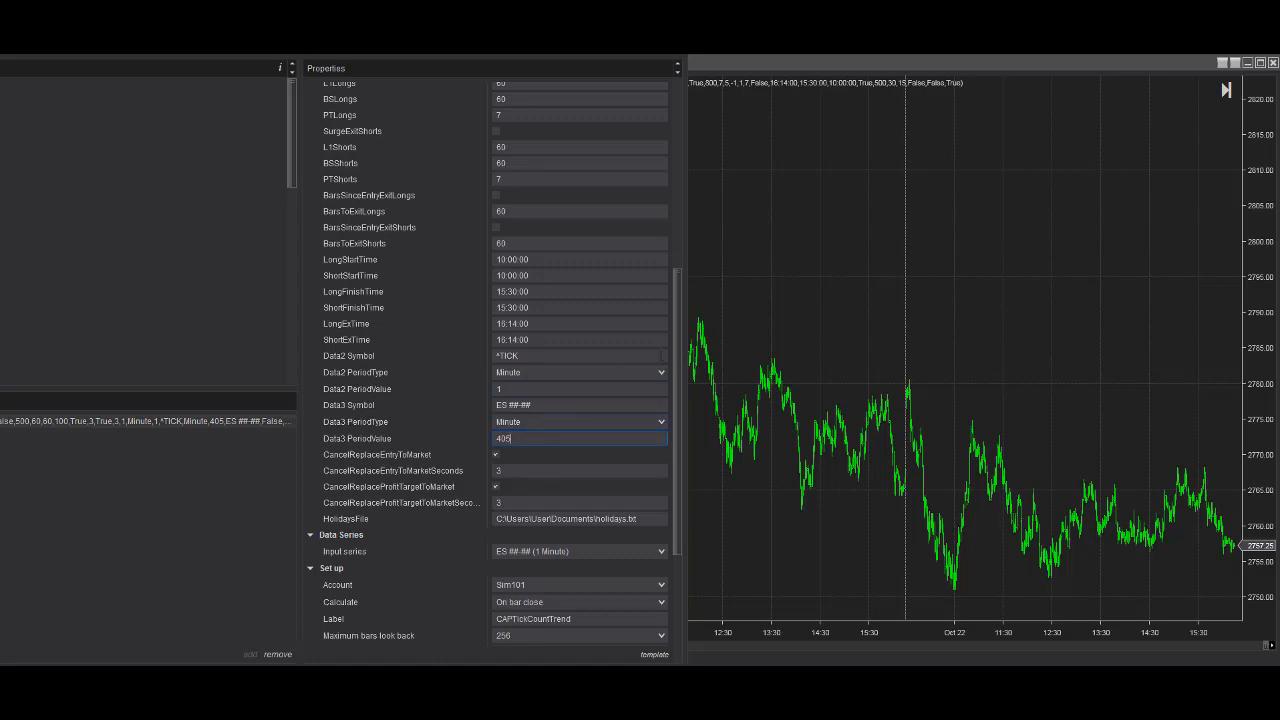
scroll("down", 3)
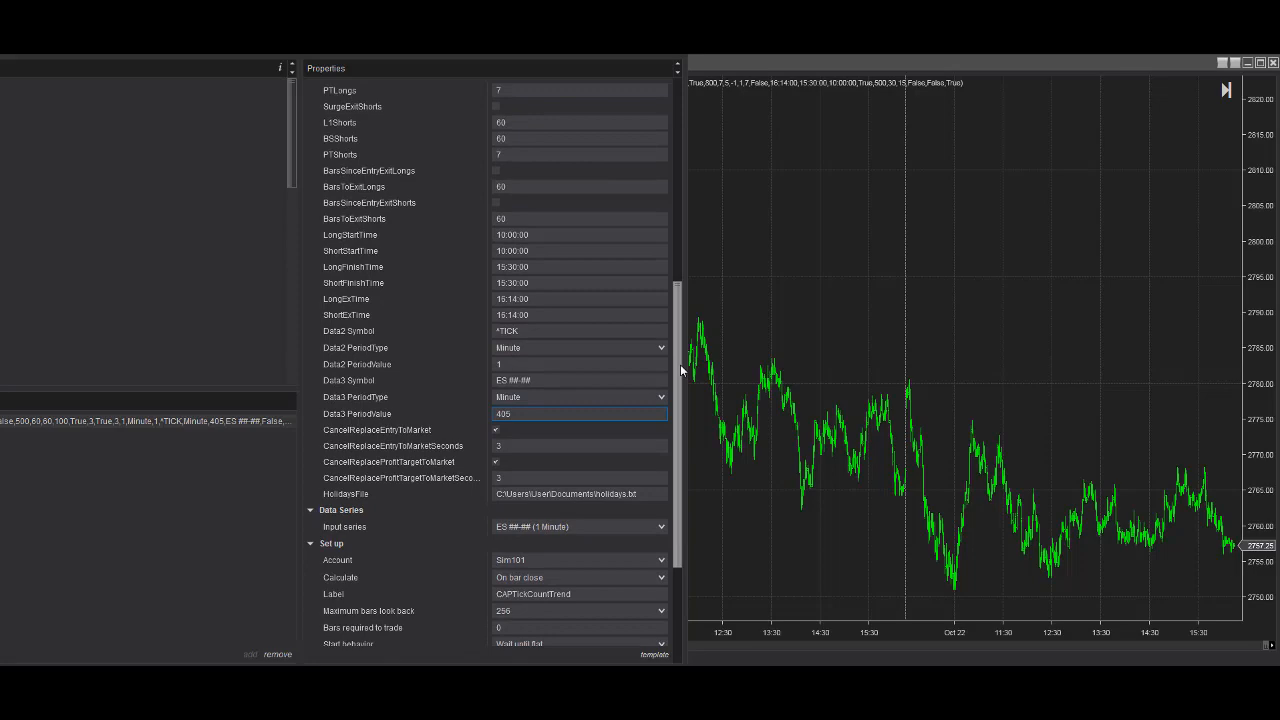
scroll("down", 3)
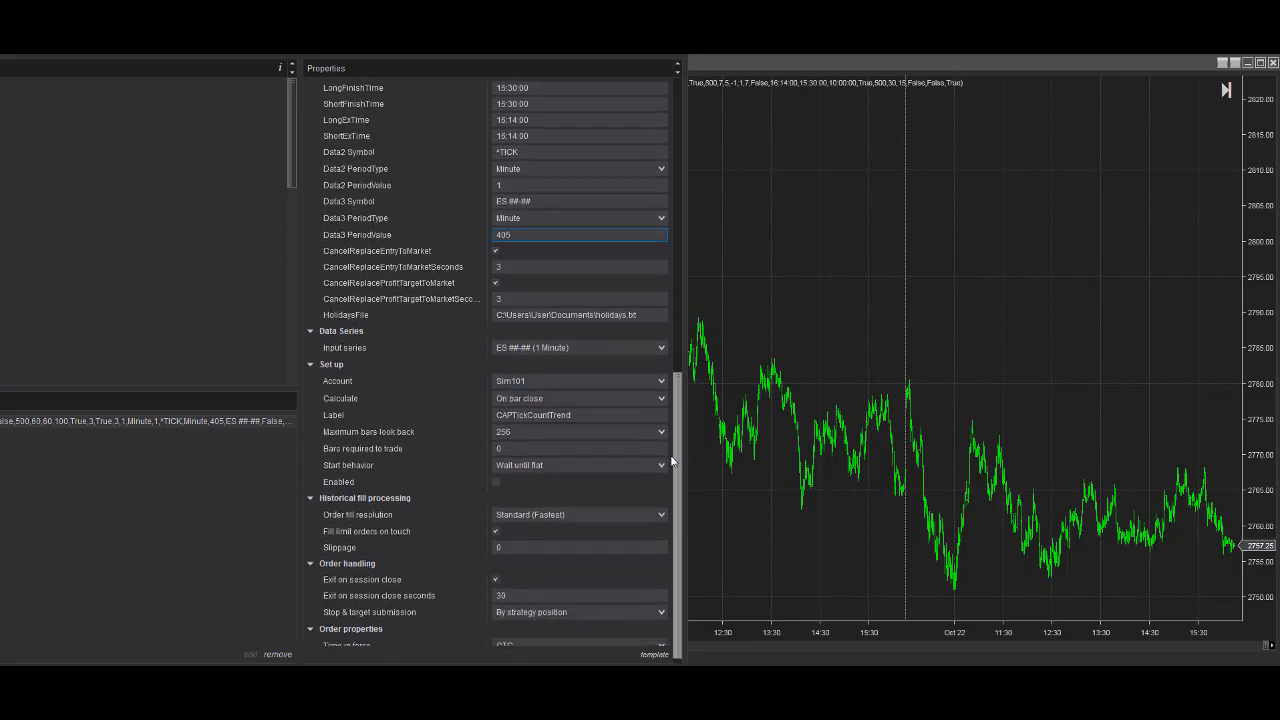
scroll("down", 3)
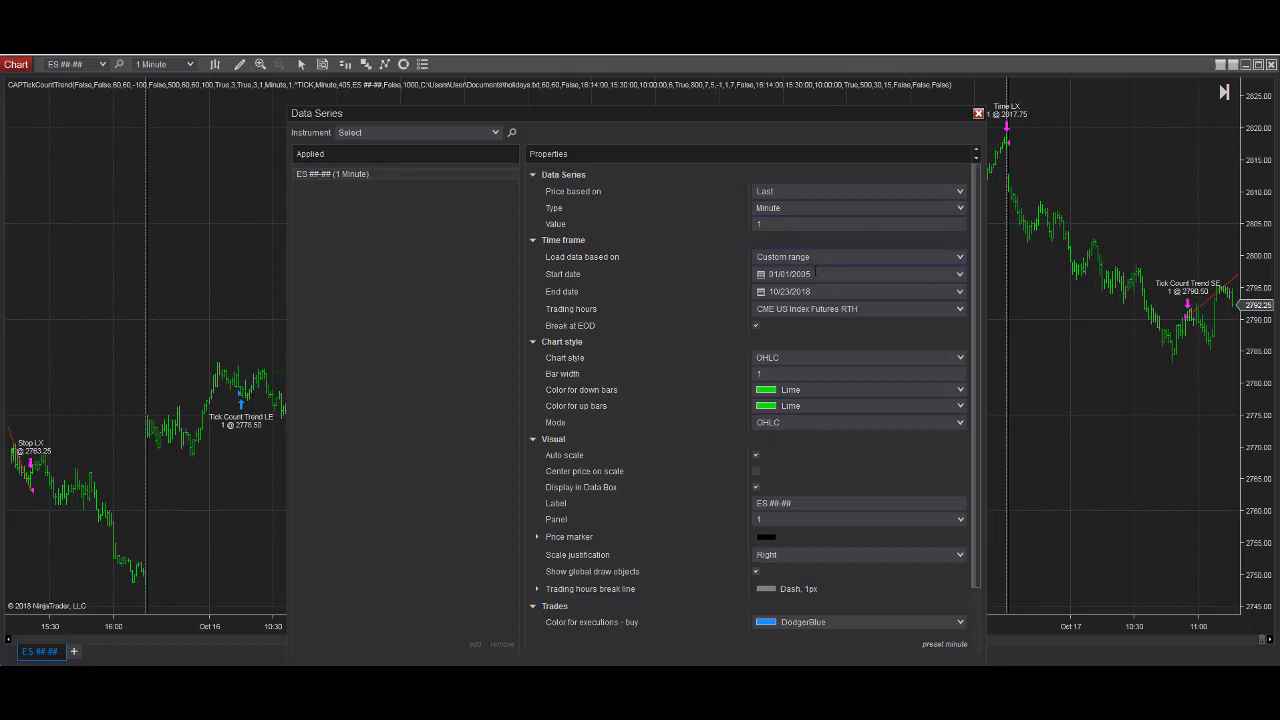
In the ES Data Series settings, keep trading hours at CME US Index Futures RTH.
left_click(850, 272)
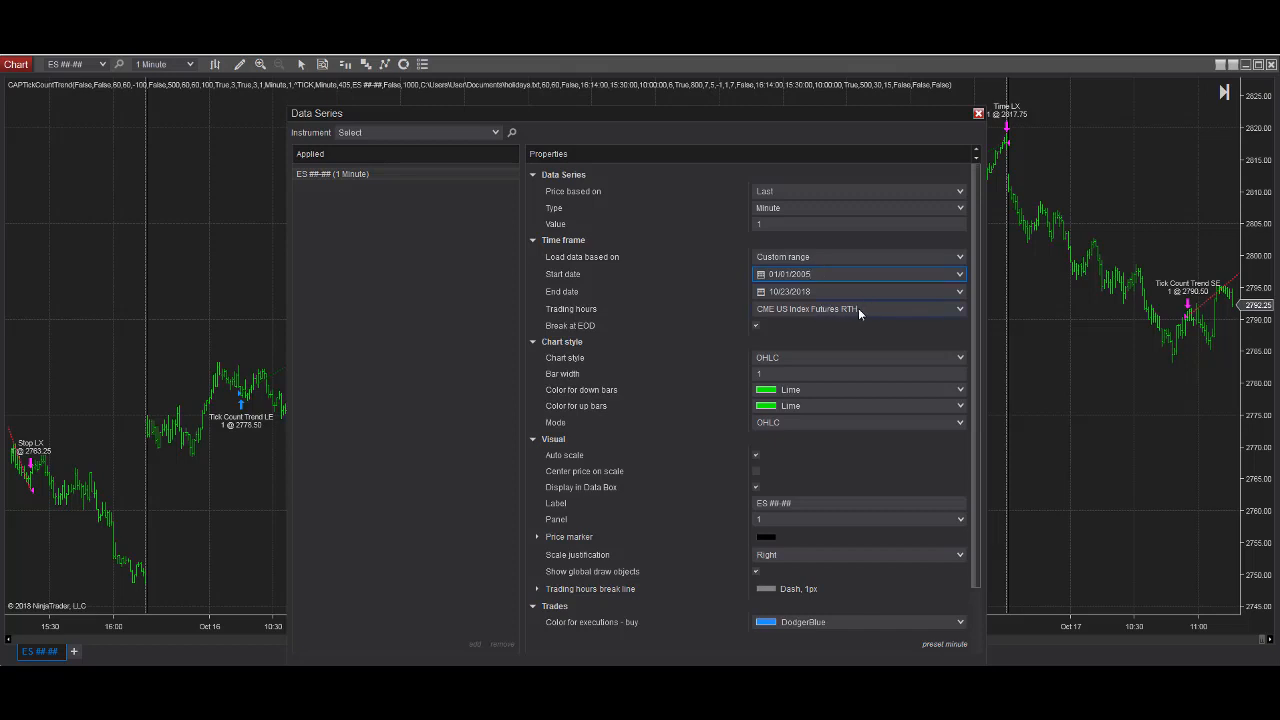
mouse_move(740, 312)
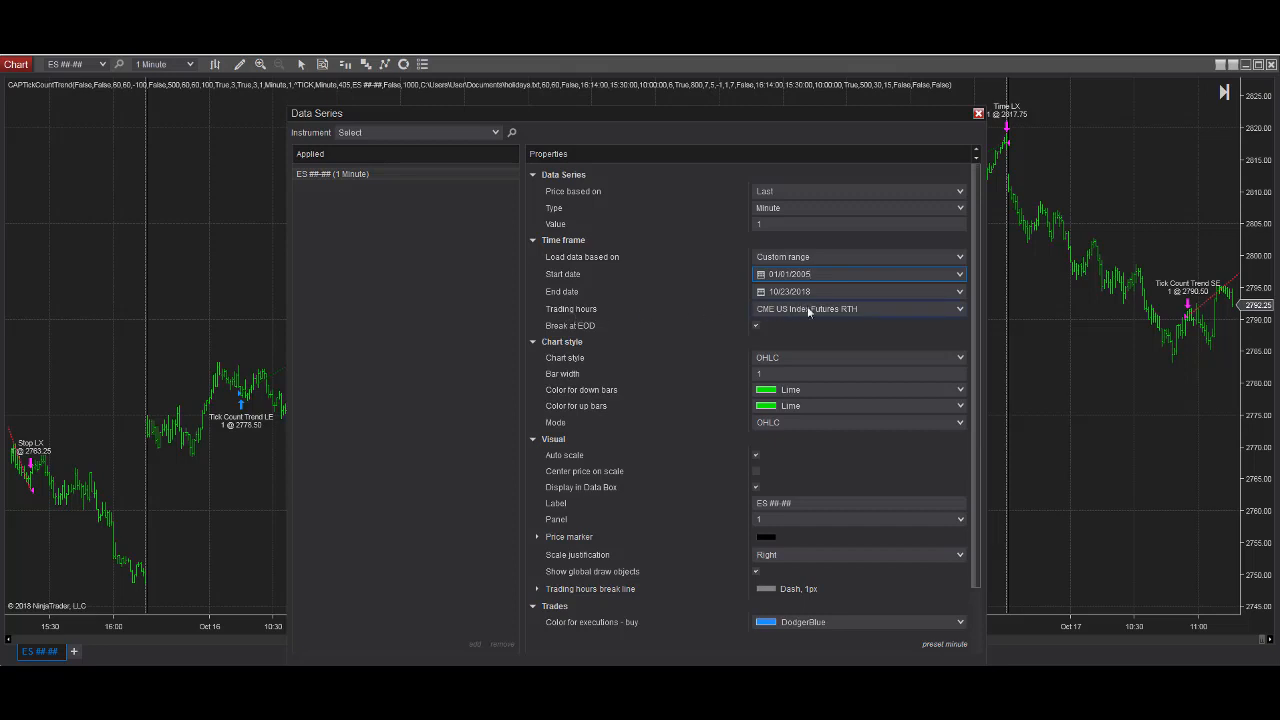
left_click(856, 308)
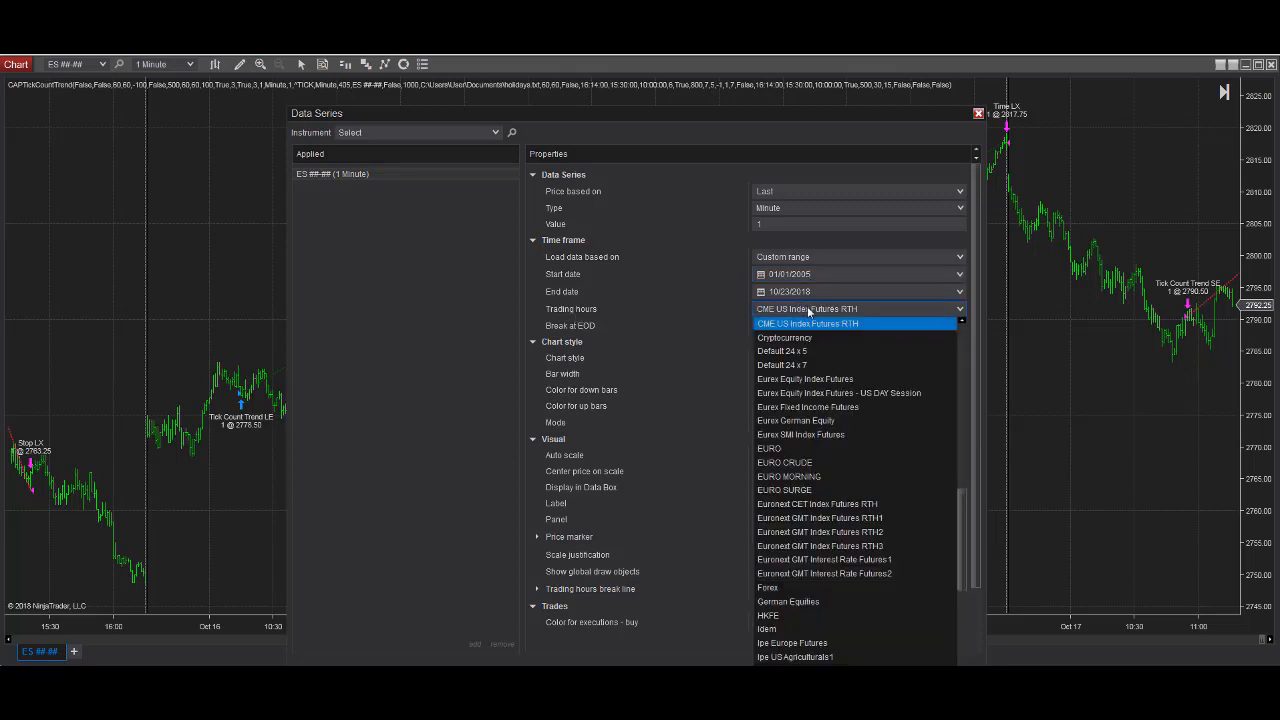
left_click(808, 324)
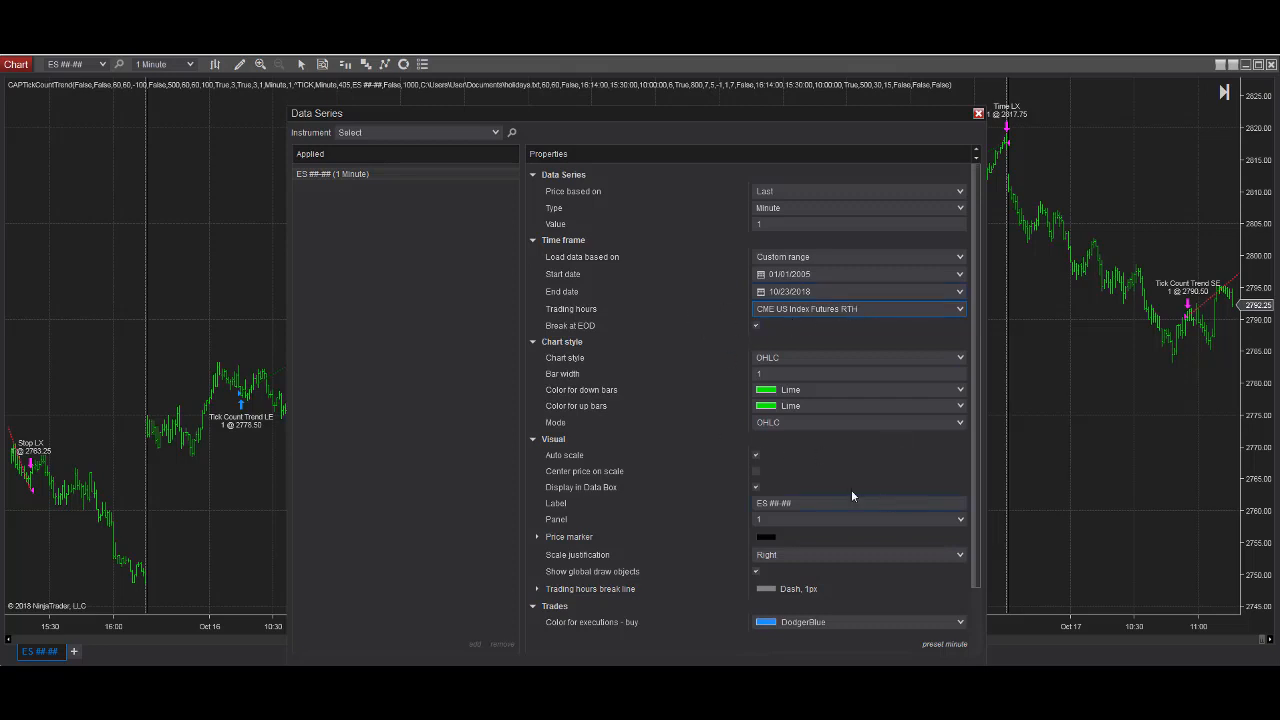
mouse_move(856, 442)
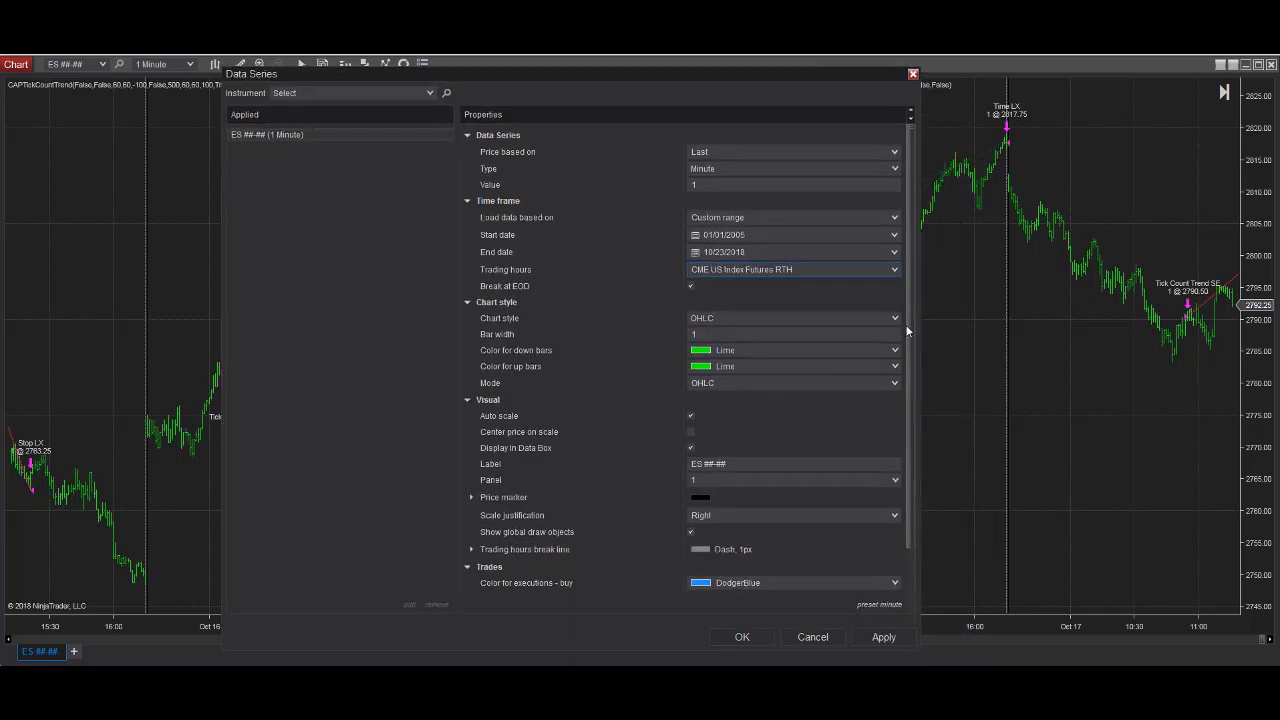
Set the trading hours break line colour to Red, apply it and close Data Series.
scroll("down", 3)
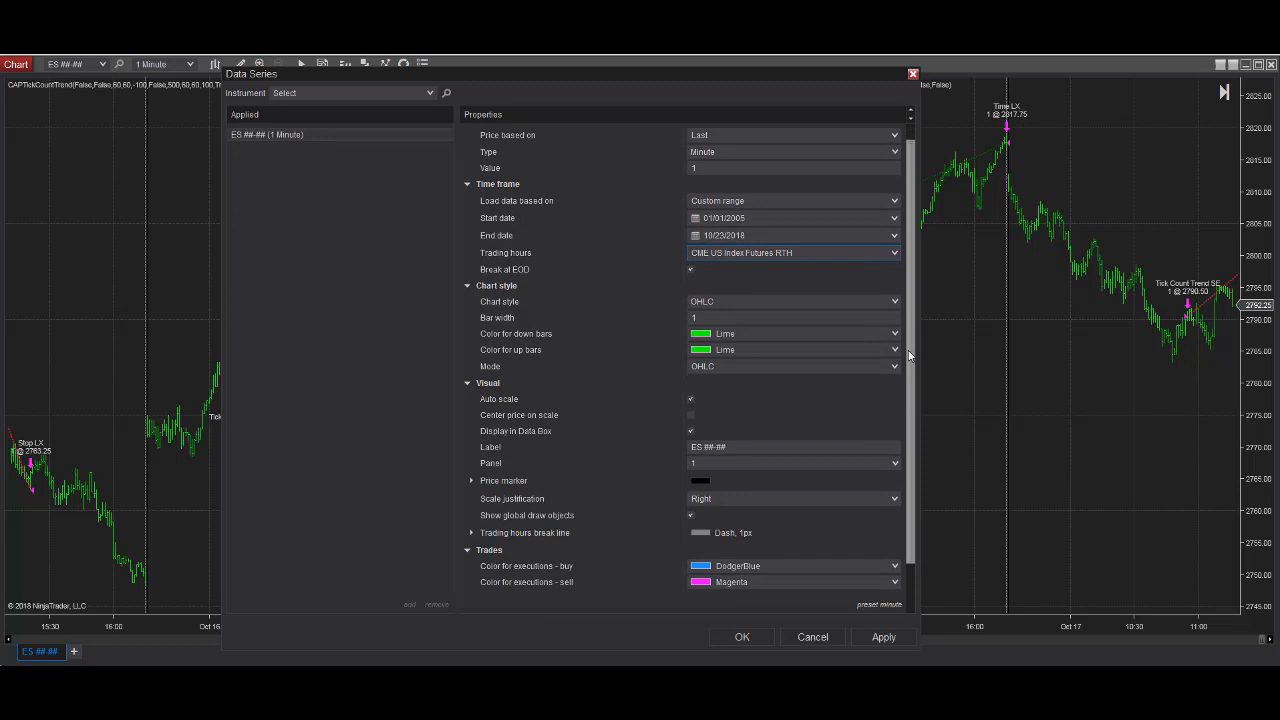
scroll("down", 3)
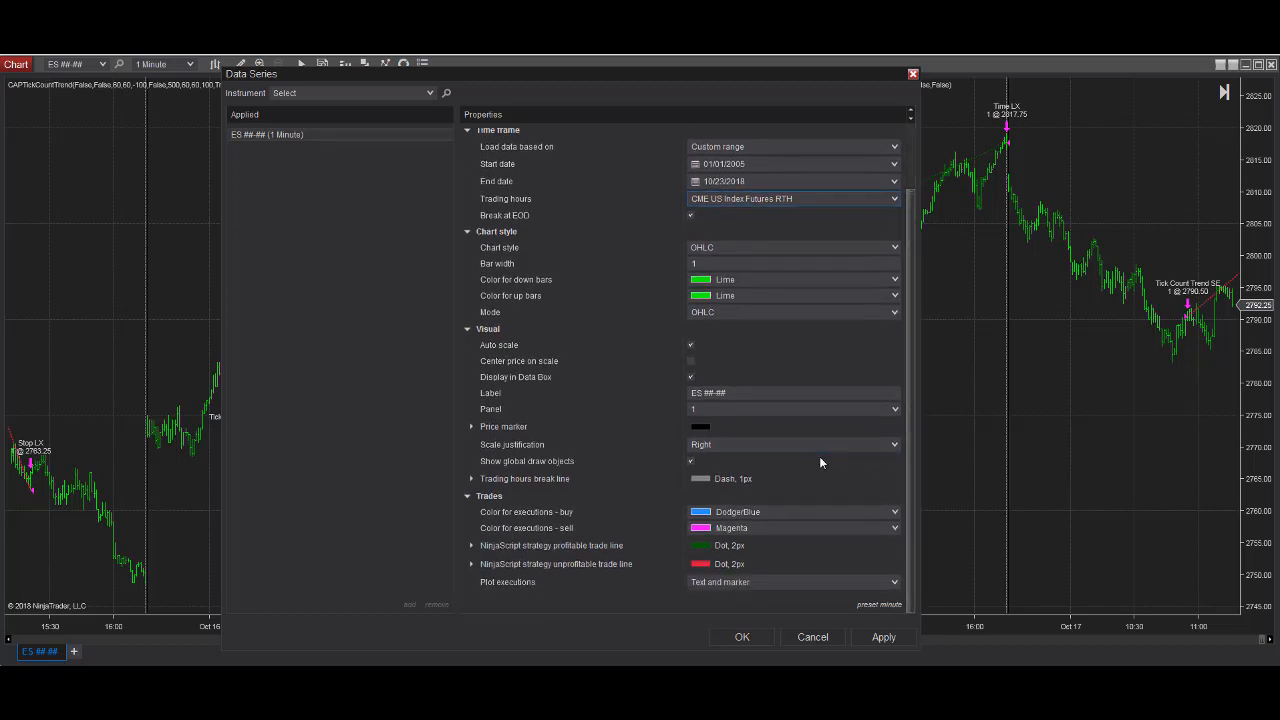
mouse_move(540, 492)
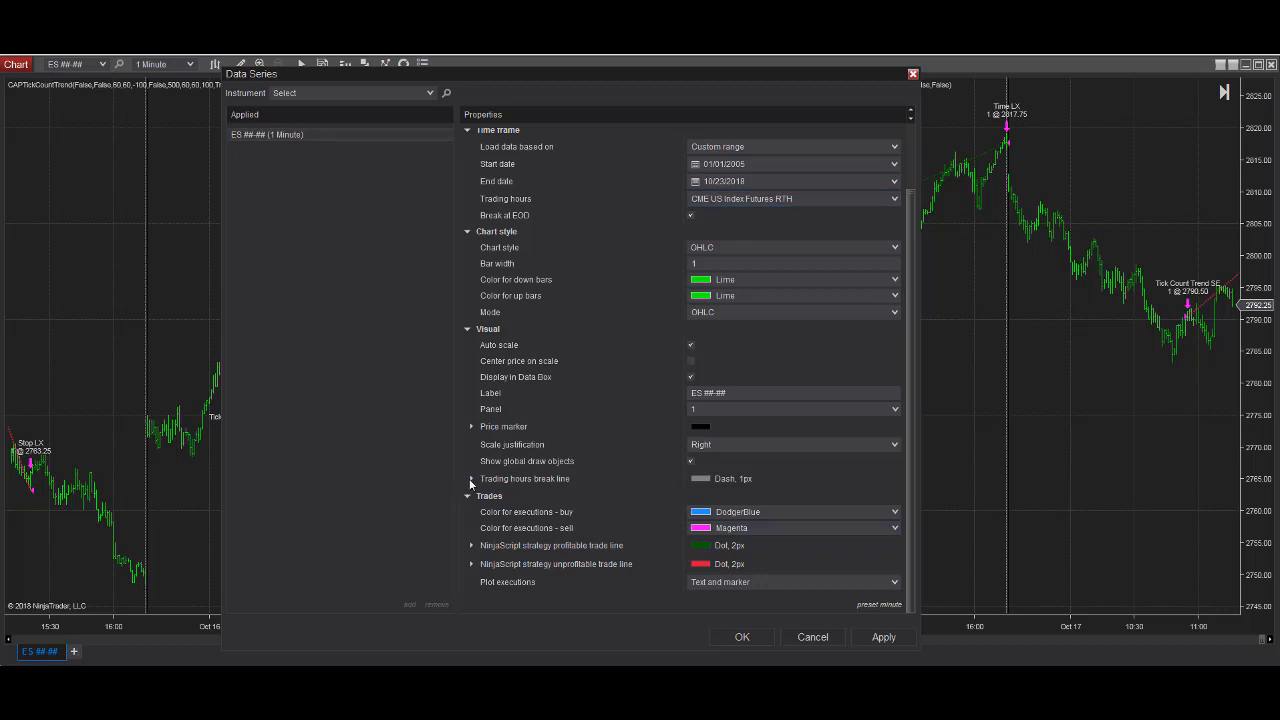
left_click(472, 478)
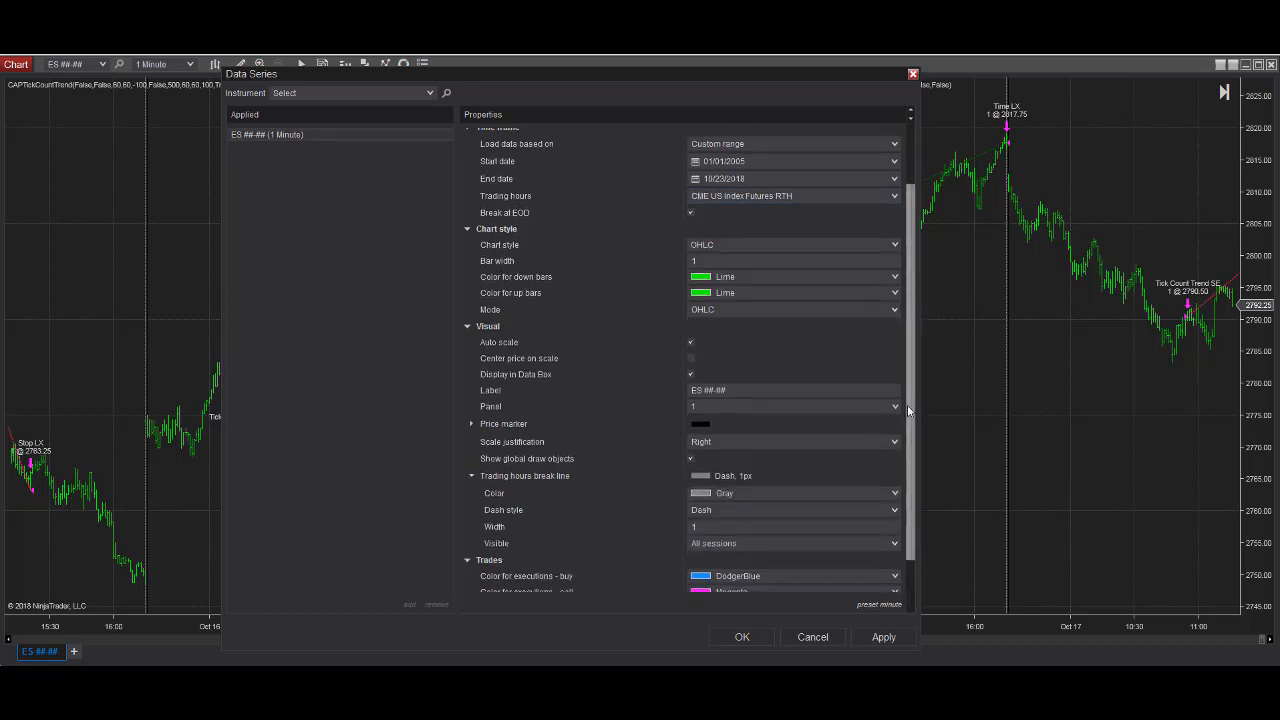
scroll("down", 3)
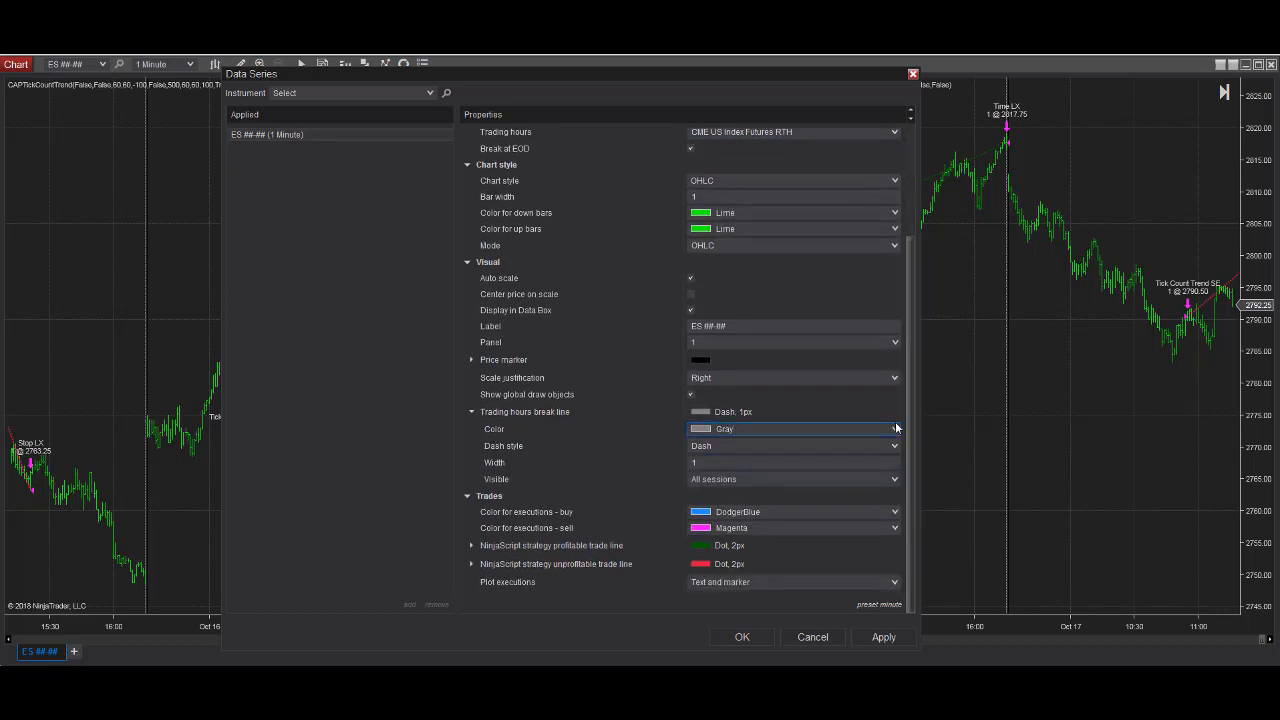
left_click(894, 428)
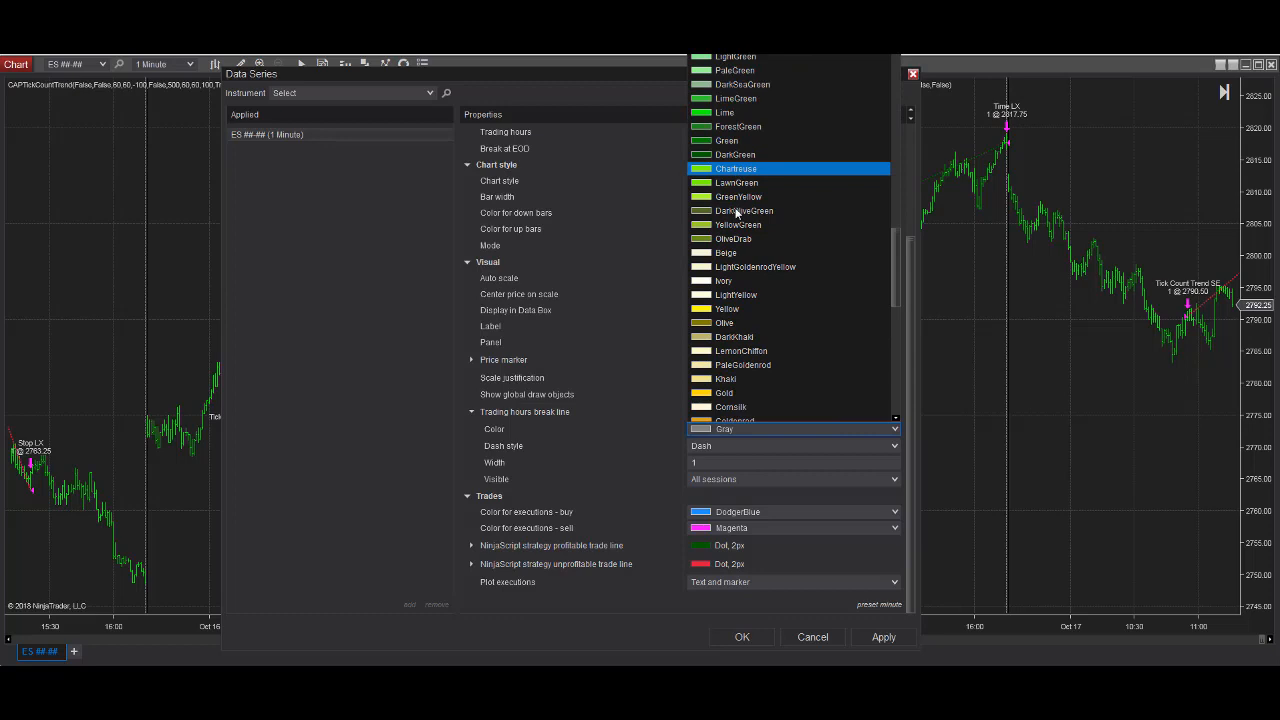
scroll("down", 3)
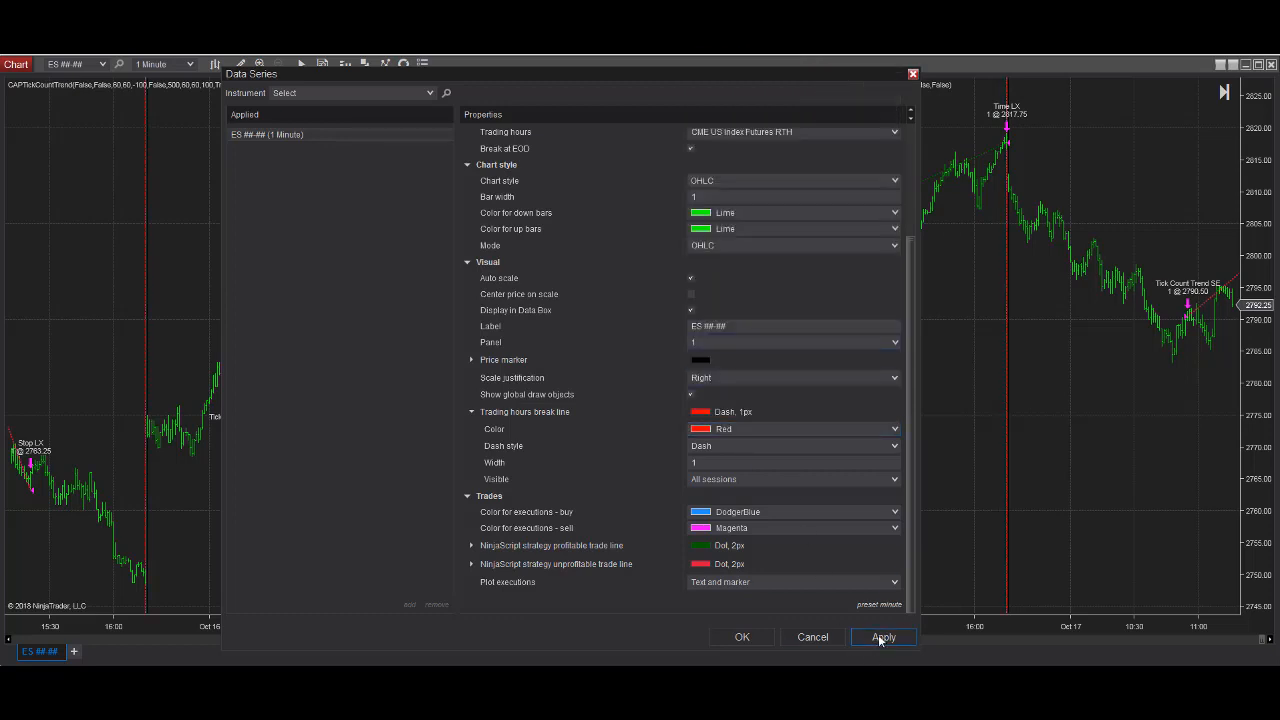
left_click(884, 636)
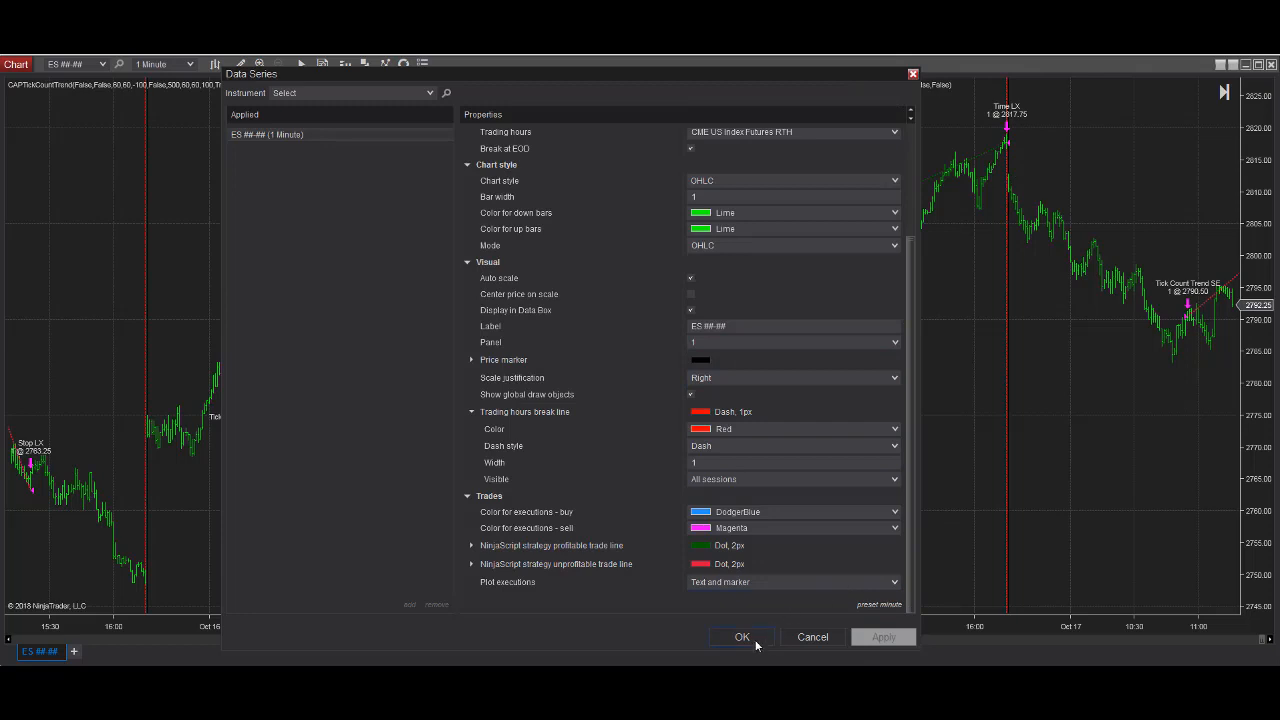
left_click(742, 636)
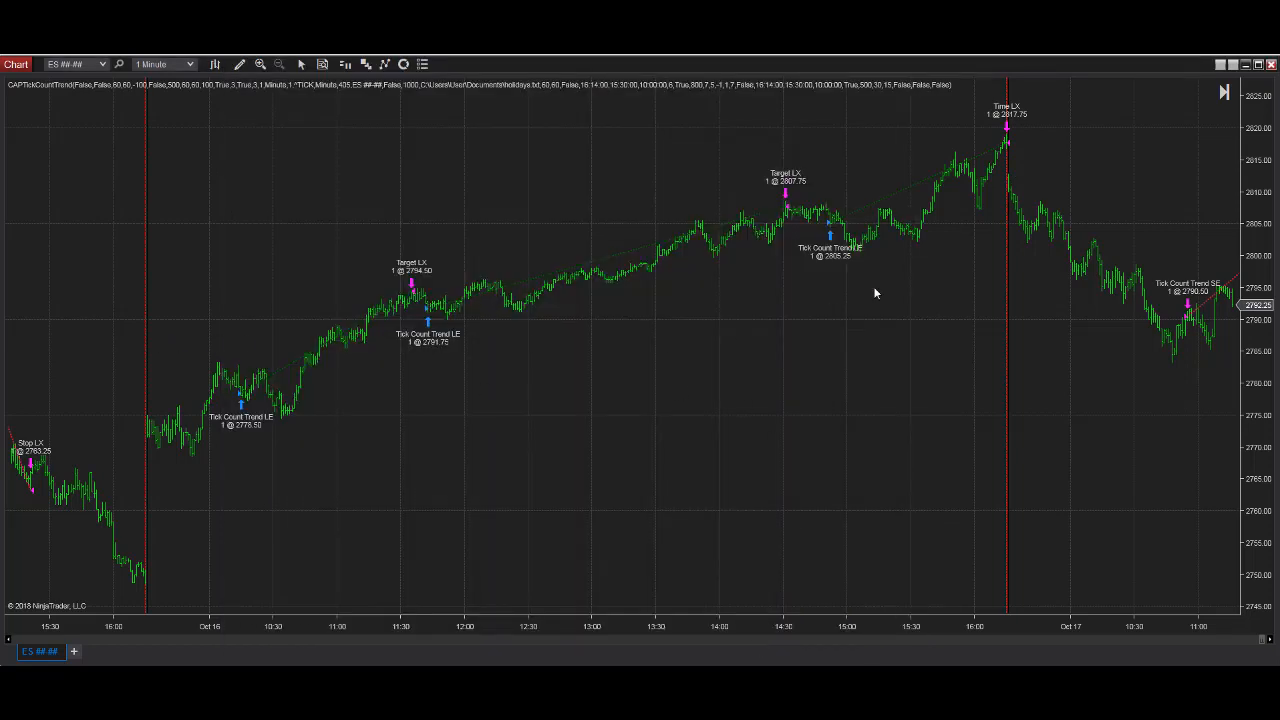
mouse_move(152, 404)
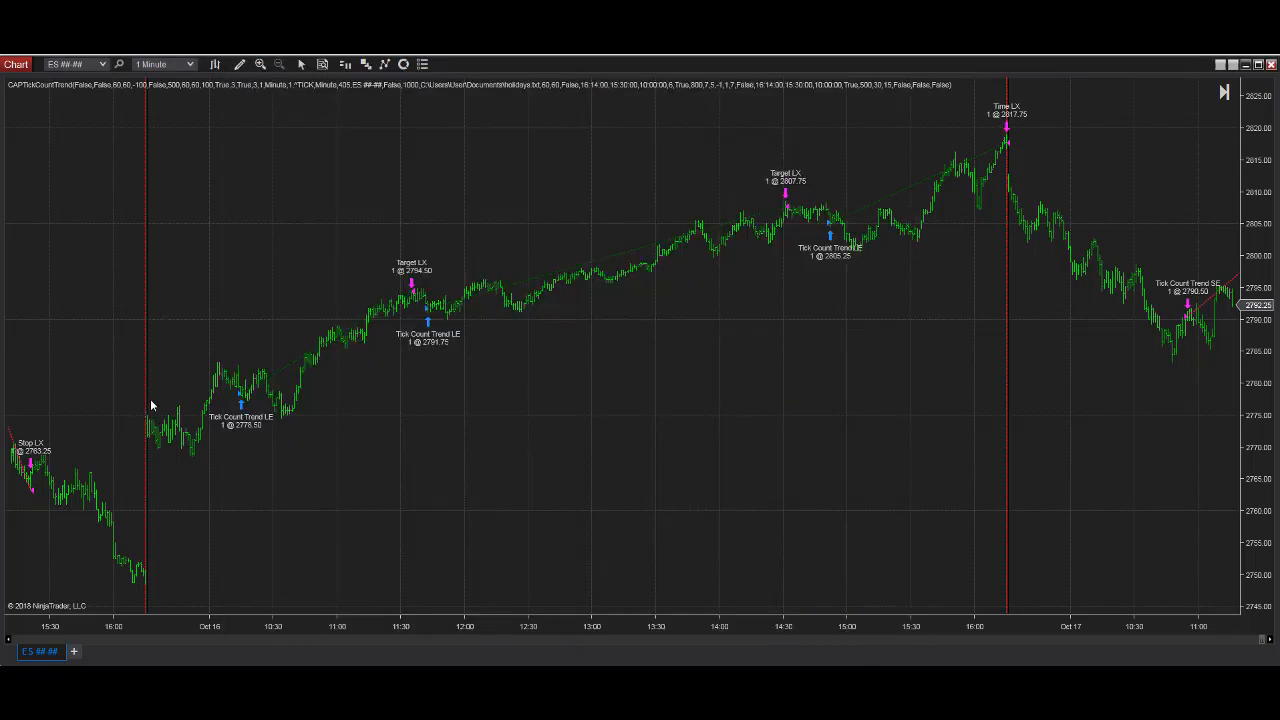
mouse_move(322, 200)
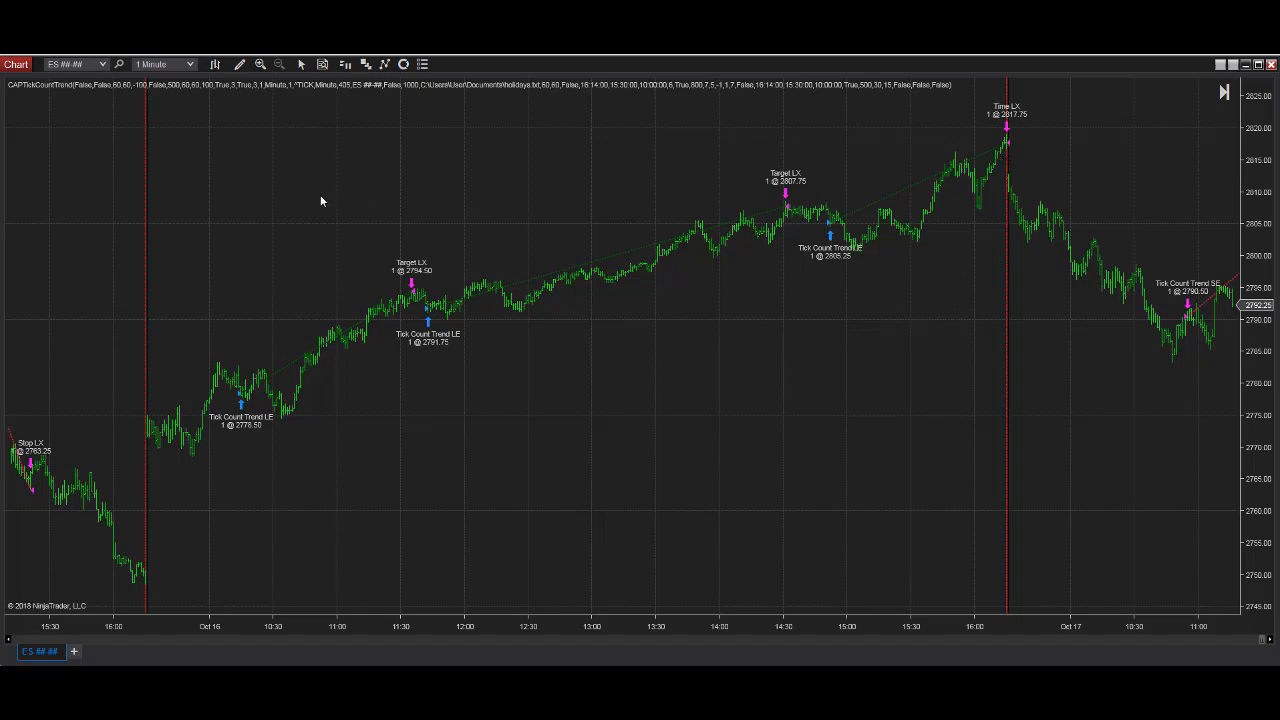